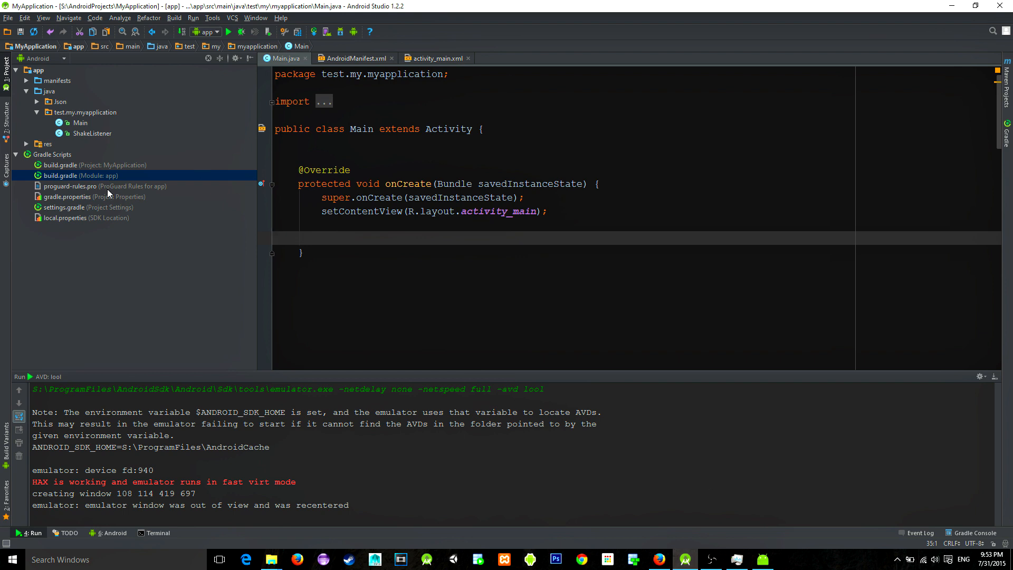
- Confirm the Volley compile dependency in build.gradle, then view AndroidManifest.xml's internet permissions
{"action": "double_click", "coordinate": [68, 175]}
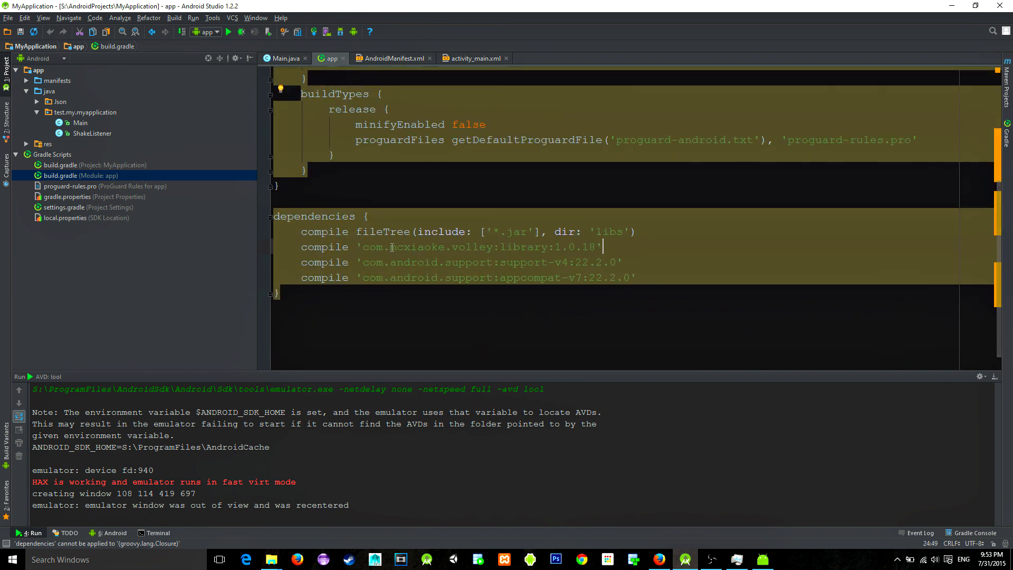
{"action": "triple_click", "coordinate": [473, 247]}
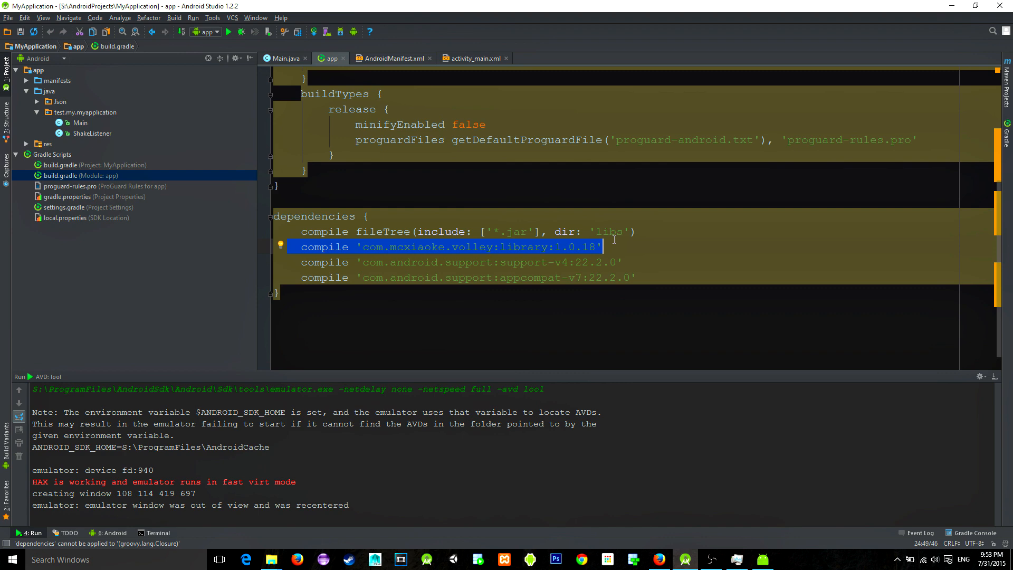
{"action": "mouse_move", "coordinate": [111, 153]}
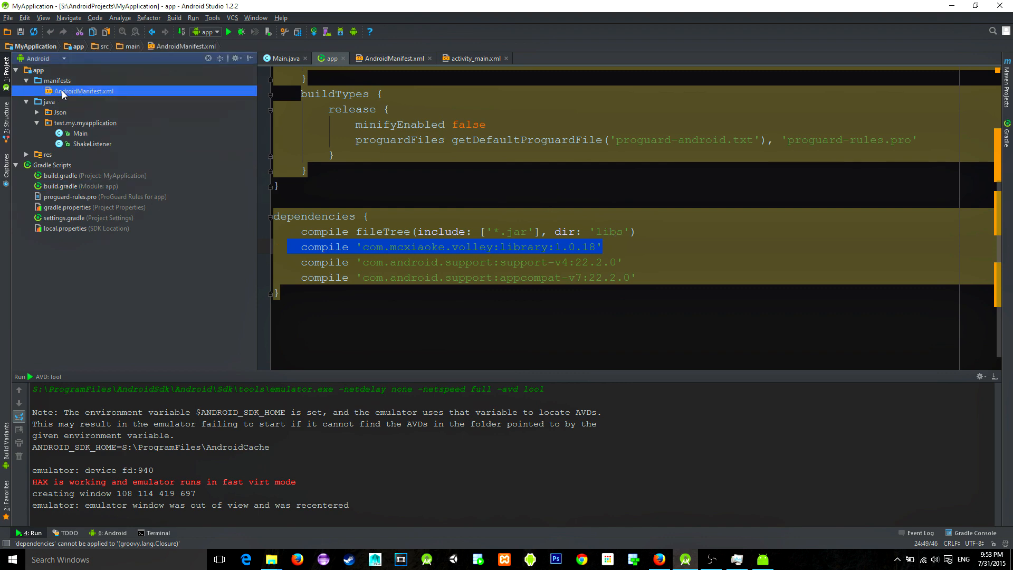
{"action": "left_click", "coordinate": [393, 58]}
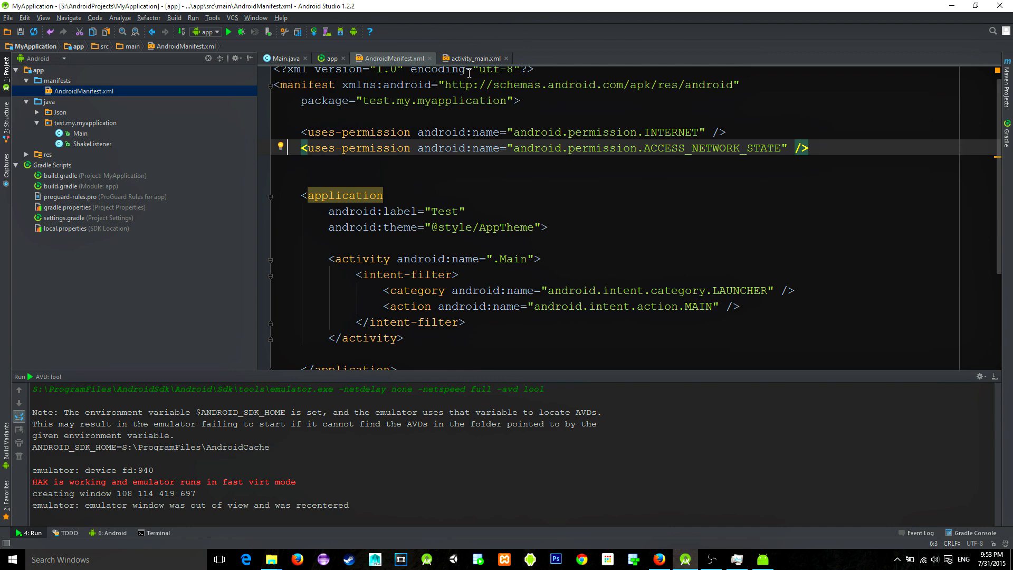
- Inspect the Start REQUEST button and textView2 in activity_main.xml, then return to Main.java
{"action": "left_click", "coordinate": [475, 58]}
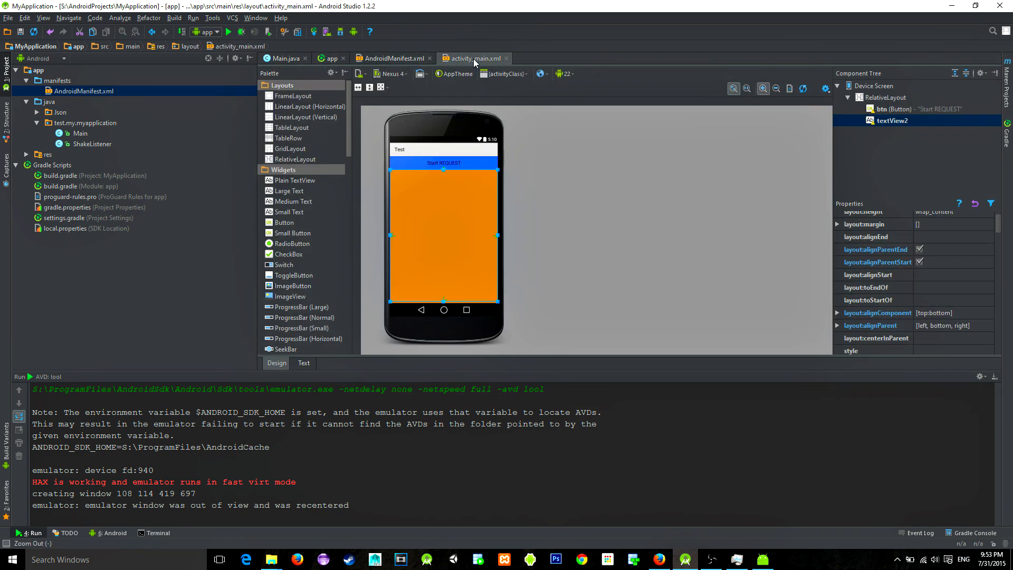
{"action": "left_click", "coordinate": [763, 89]}
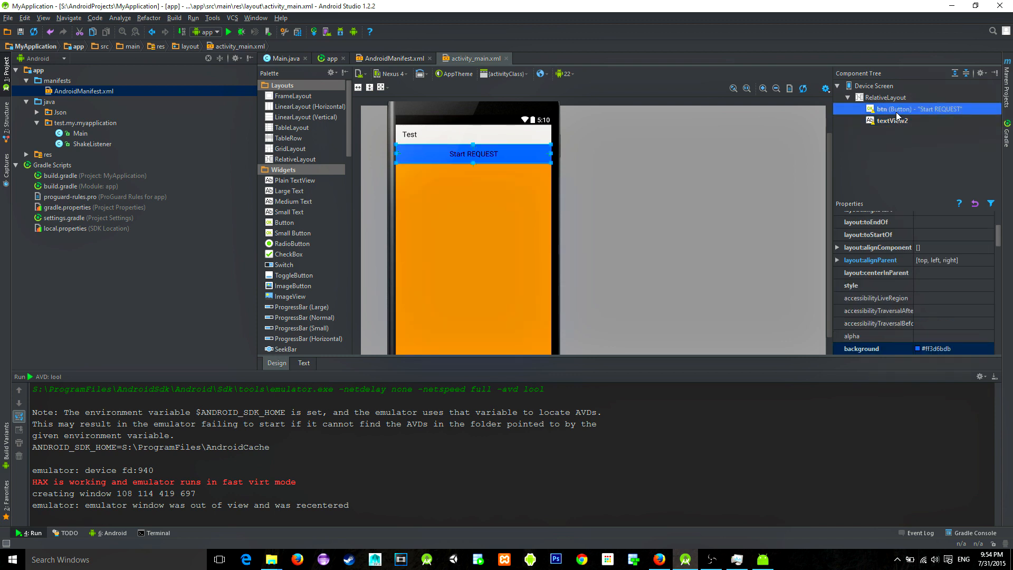
{"action": "left_click", "coordinate": [893, 120]}
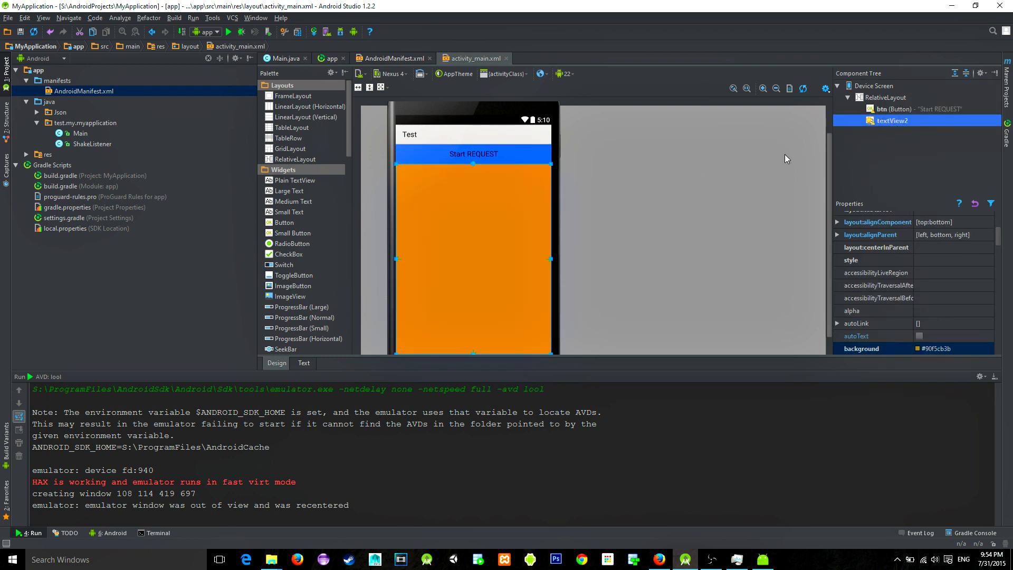
{"action": "left_click", "coordinate": [285, 58]}
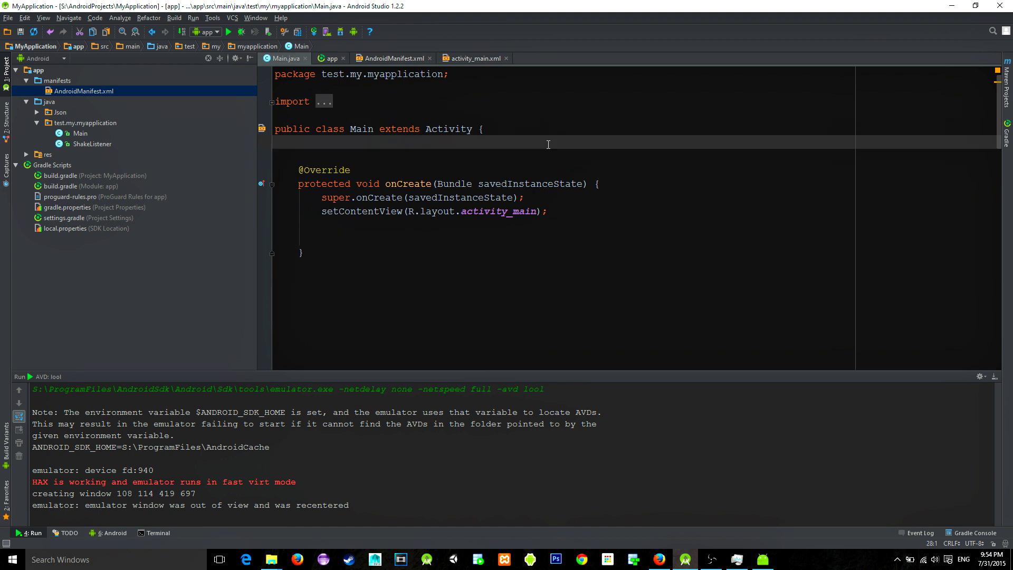
- Declare Button start and TextView fields, bind them with findViewById, and stub start.setOnClickListener
{"action": "type", "text": "Button start;"}
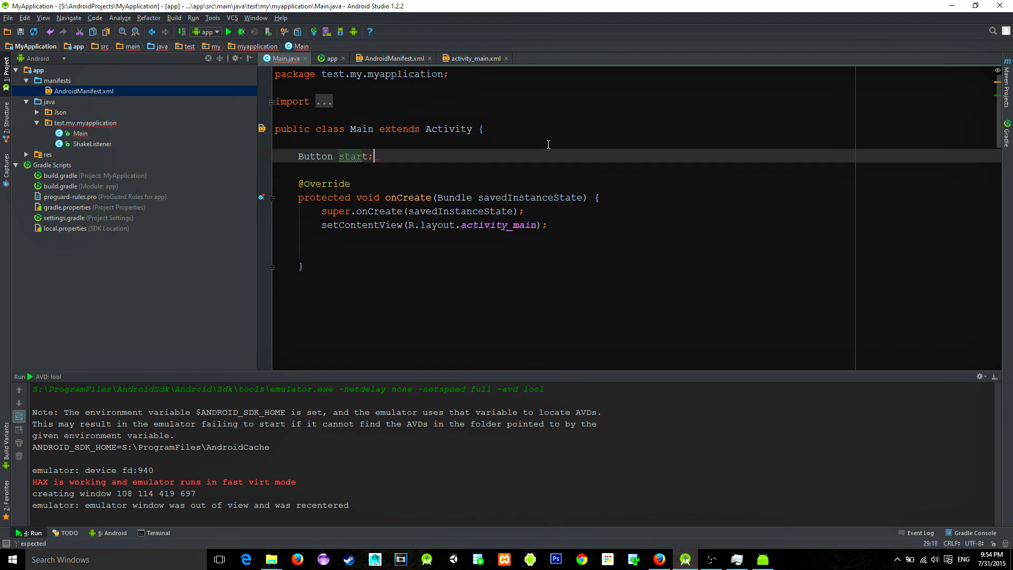
{"action": "type", "text": "TextView textView;"}
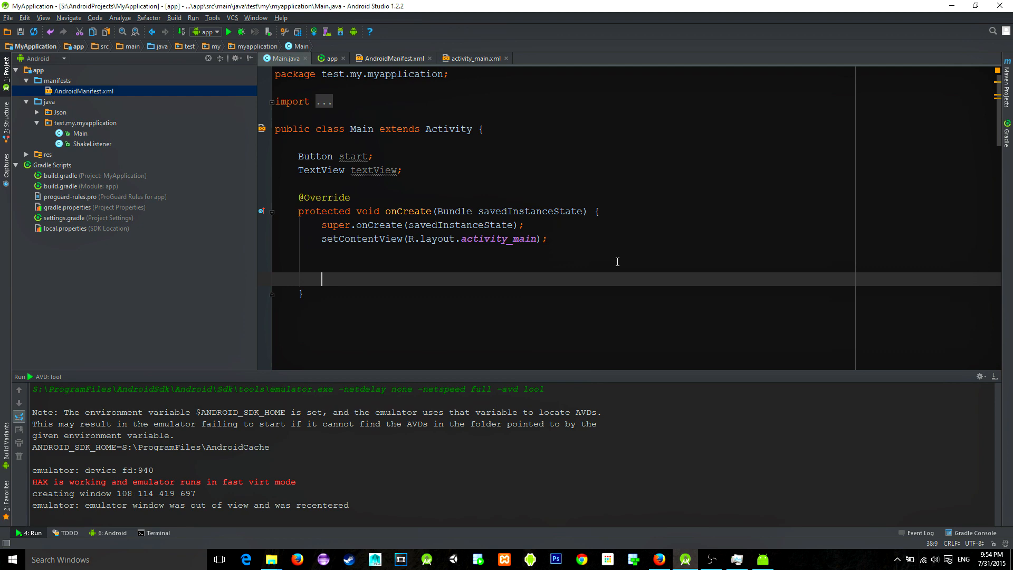
{"action": "type", "text": "start = (Button) findViewById(R.id.btn);"}
{"action": "type", "text": "textView = (TextView) findViewById(R.id.textView2);"}
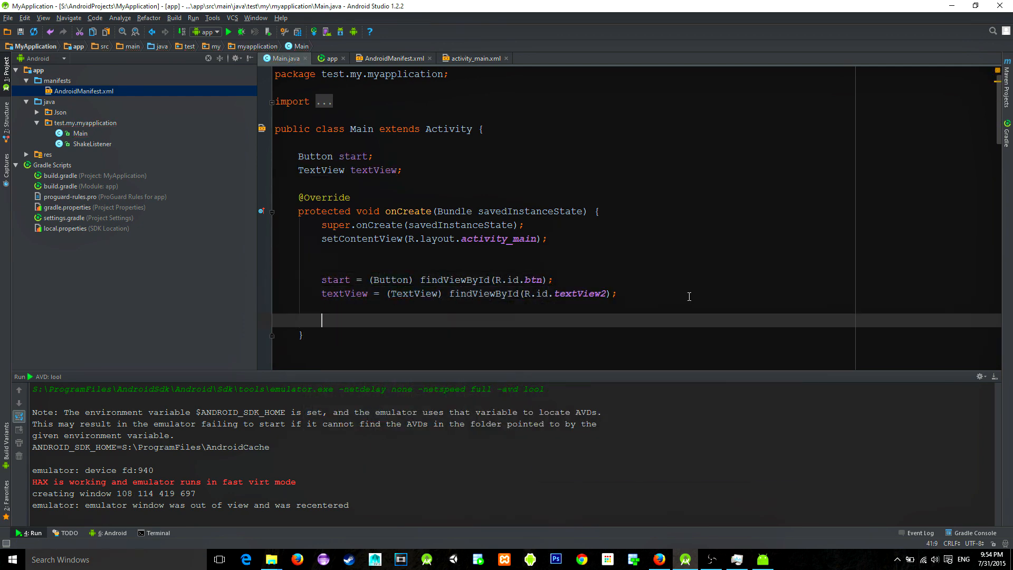
{"action": "type", "text": "start.seton"}
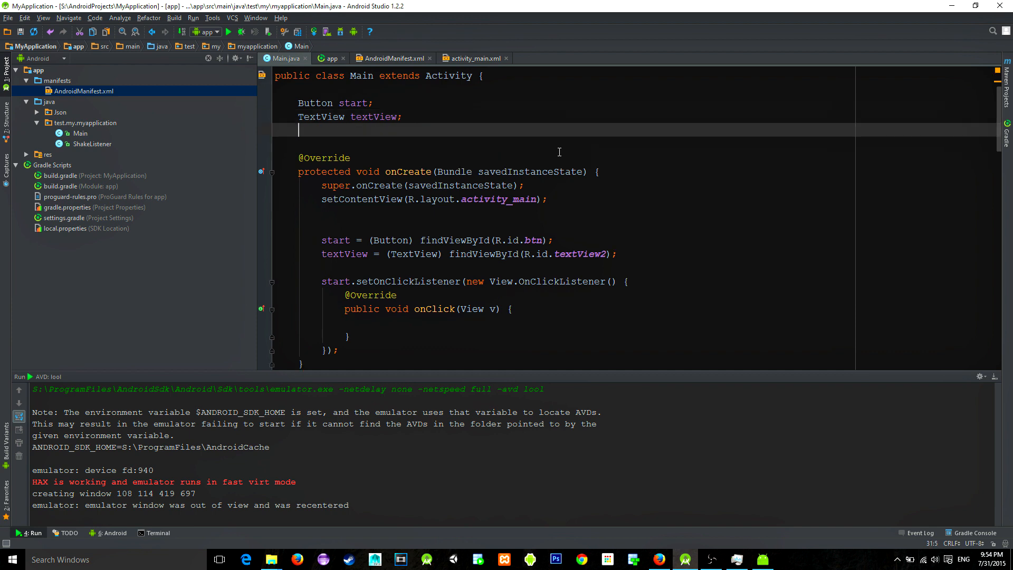
{"action": "type", "text": "RequestQueue requestQueue"}
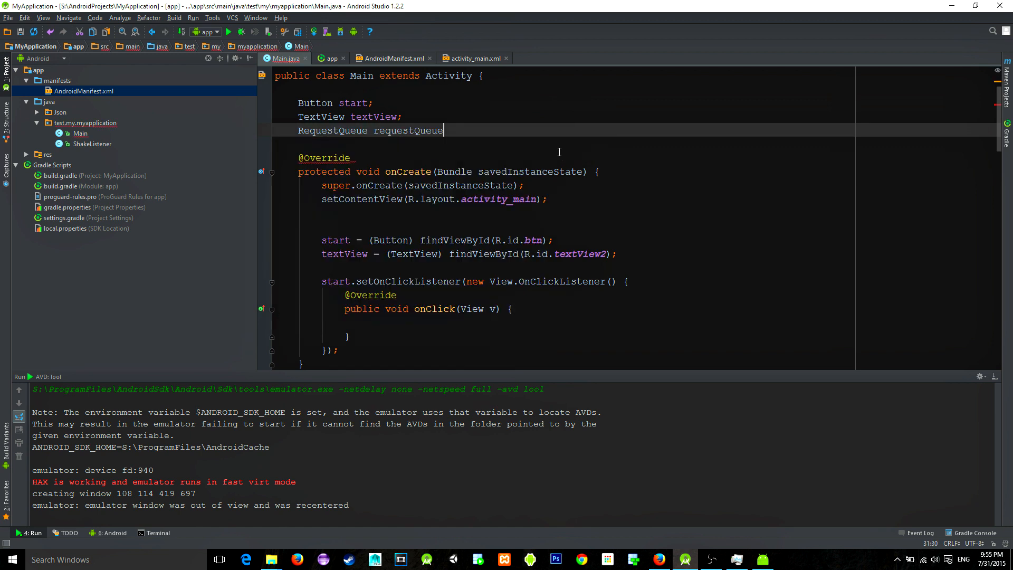
- Initialise requestQueue = Volley.newRequestQueue(this) in onCreate after the view lookups
{"action": "type", "text": ";"}
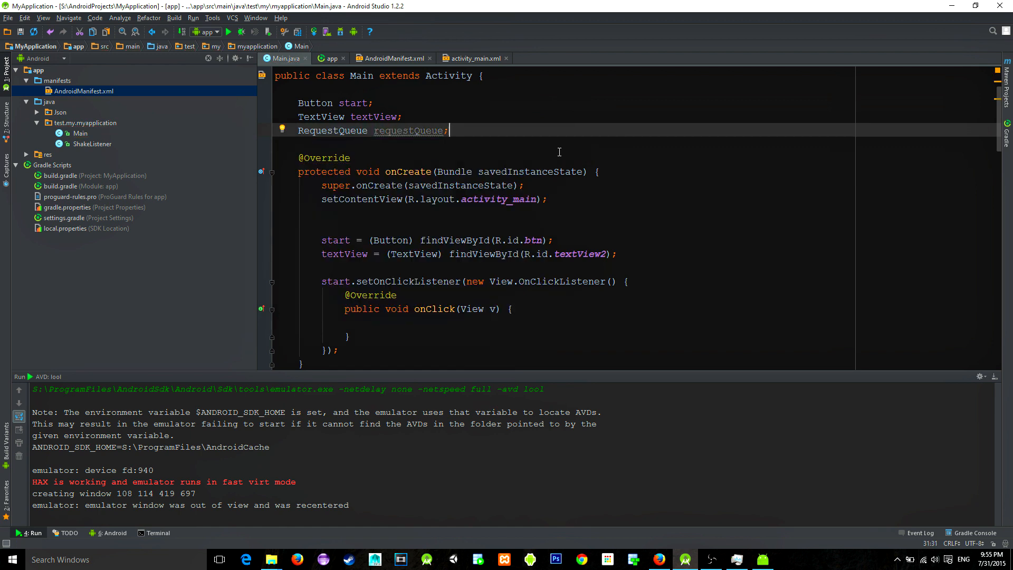
{"action": "left_click", "coordinate": [678, 255]}
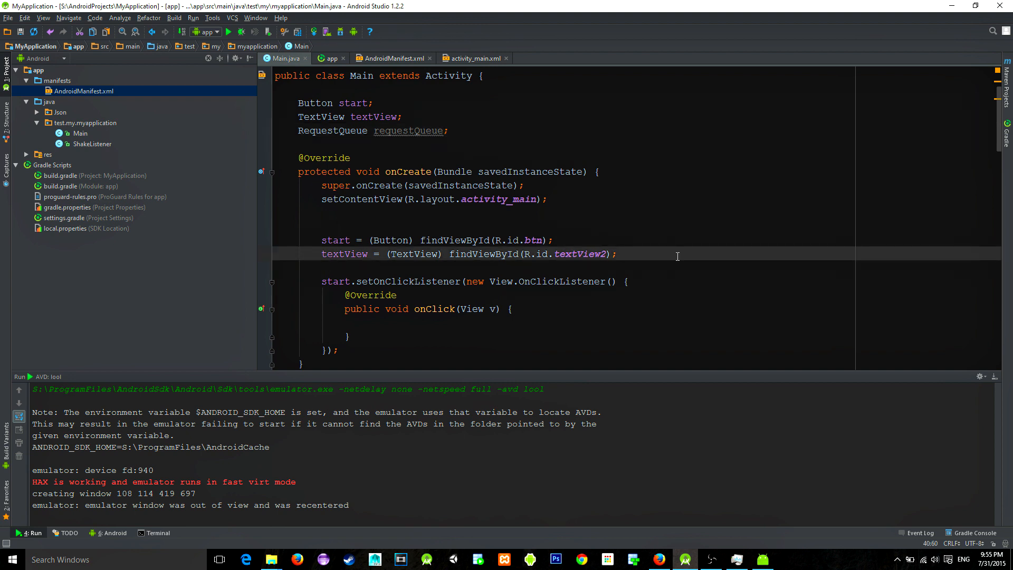
{"action": "type", "text": "requestQueue"}
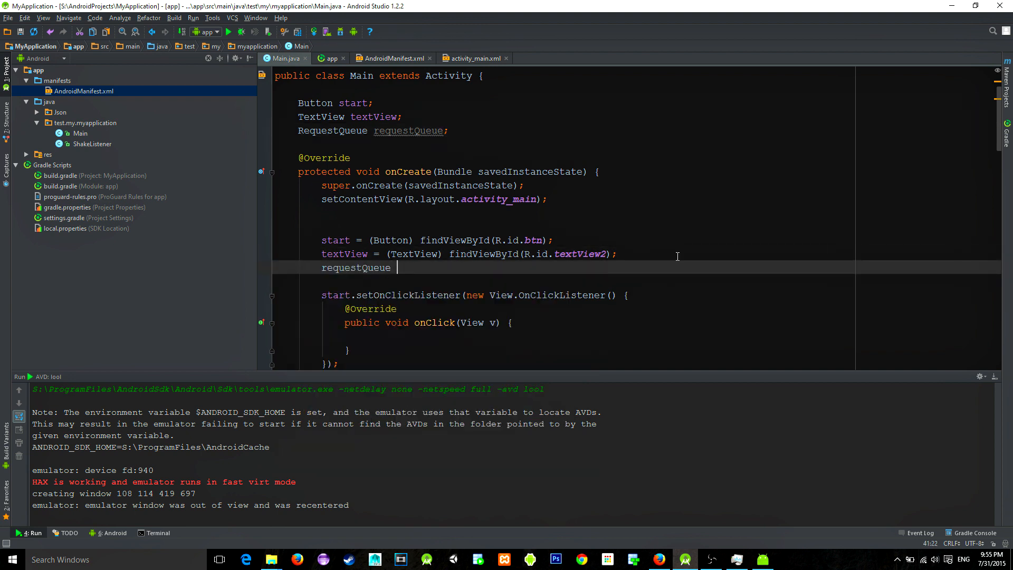
{"action": "type", "text": "= Volley."}
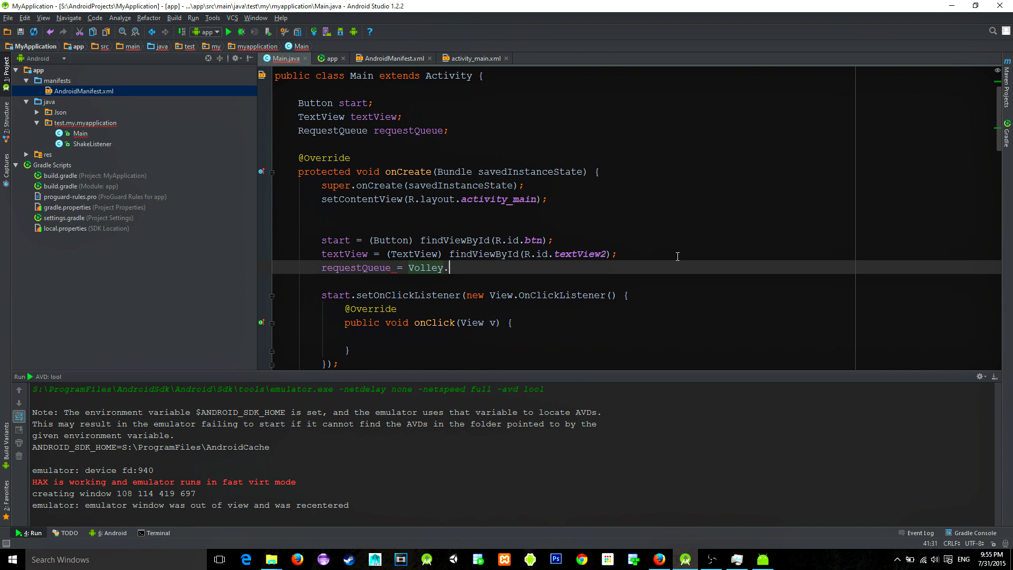
{"action": "type", "text": "newRequestQueue("}
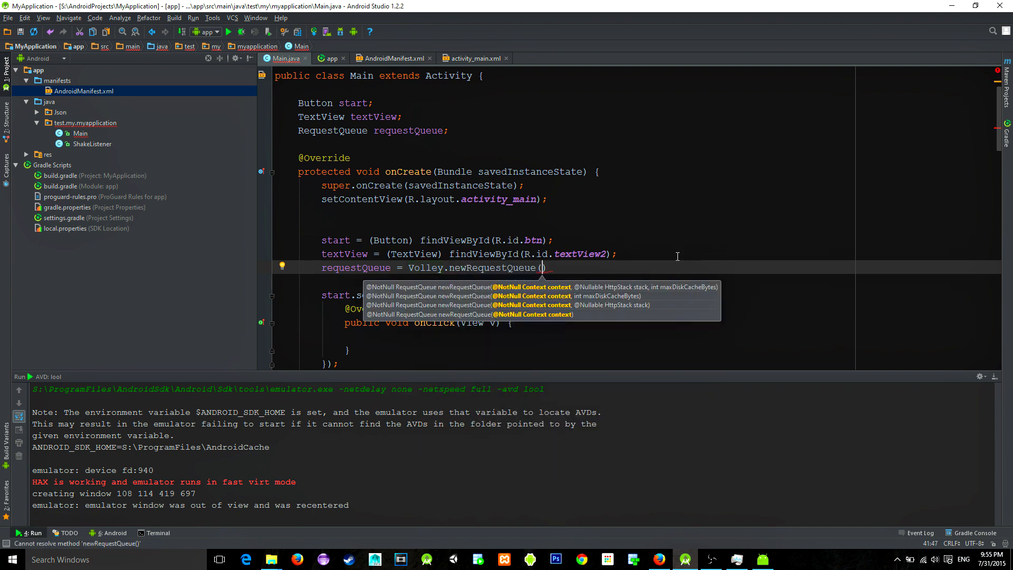
{"action": "type", "text": "this);"}
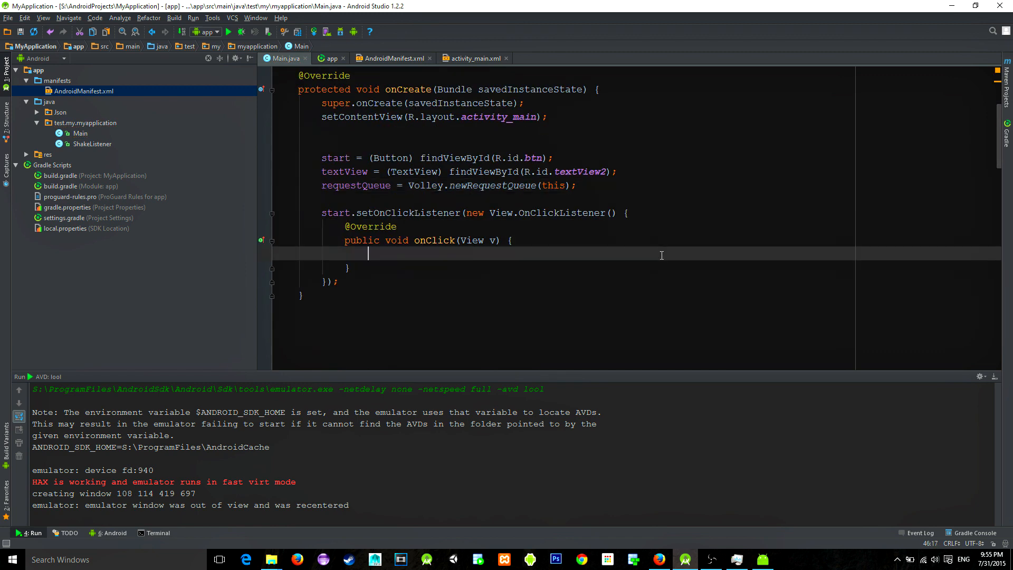
{"action": "type", "text": "J"}
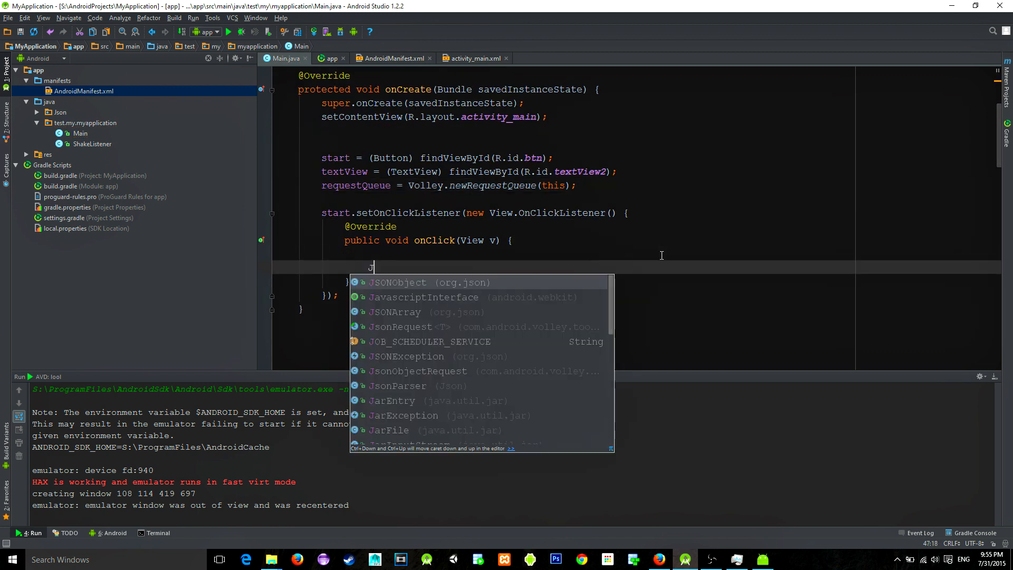
{"action": "left_click", "coordinate": [418, 371]}
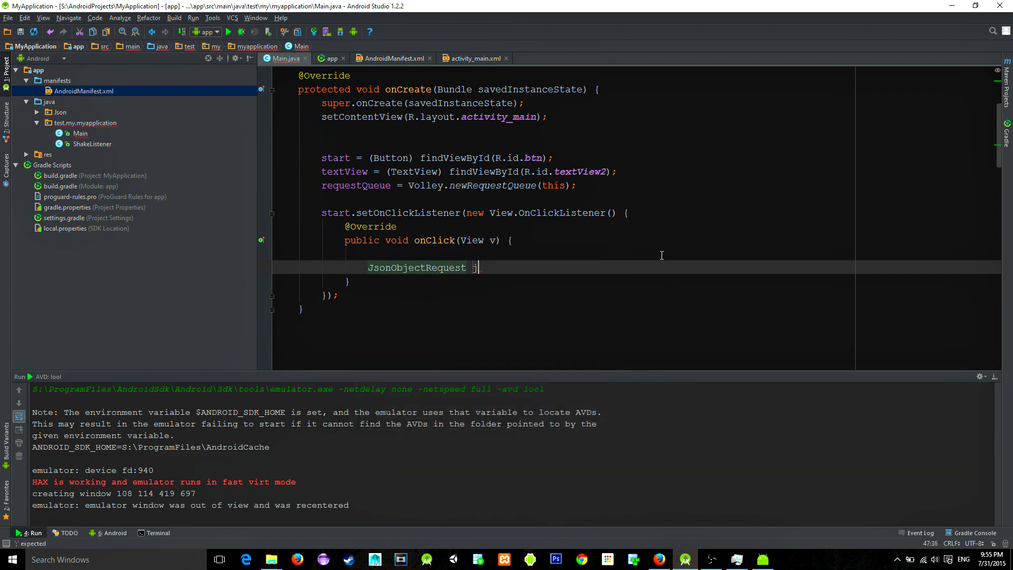
{"action": "type", "text": "sonObjectRequest = new JsonObjectRequest("}
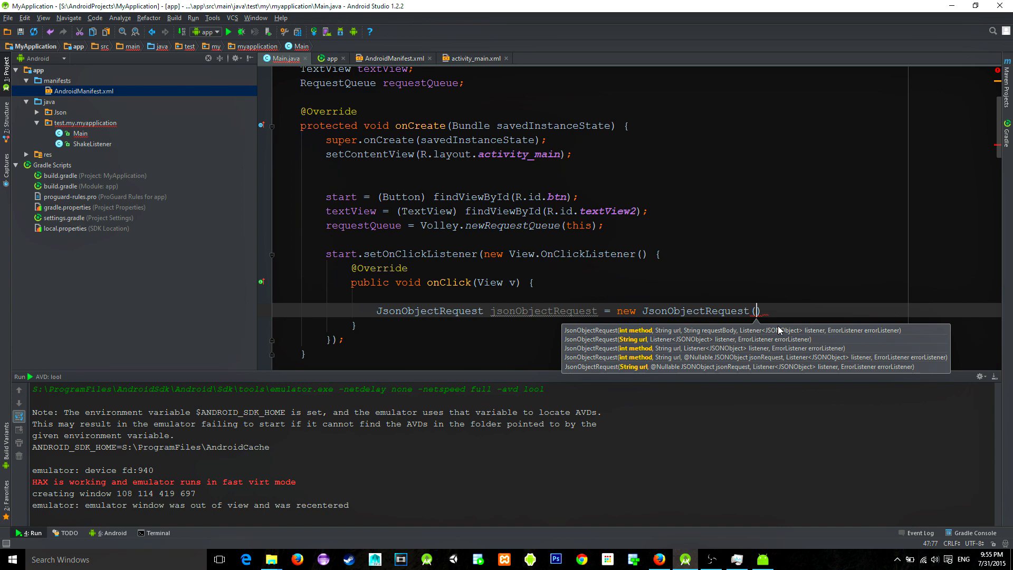
{"action": "type", "text": "\"\""}
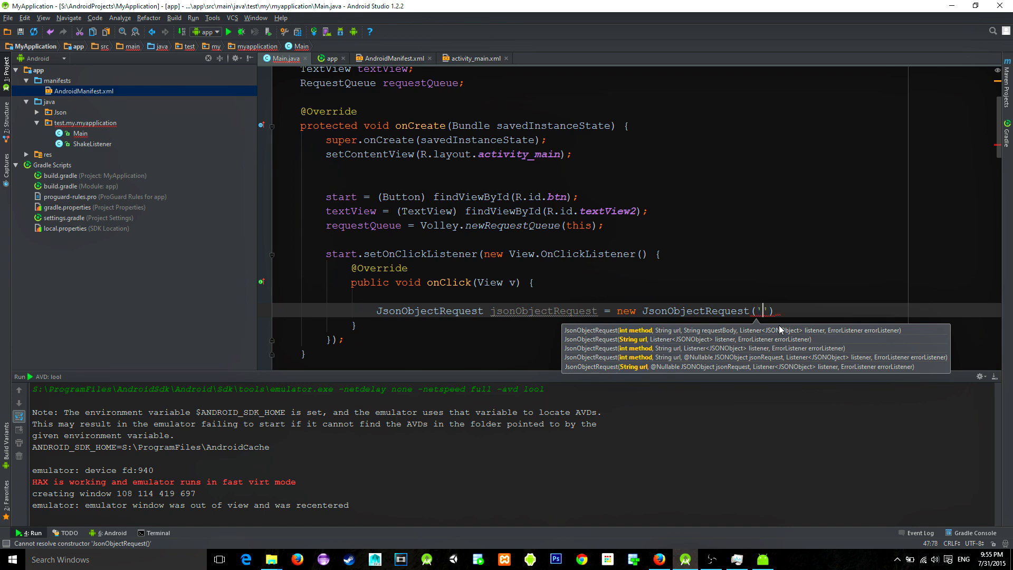
{"action": "type", "text": "Met"}
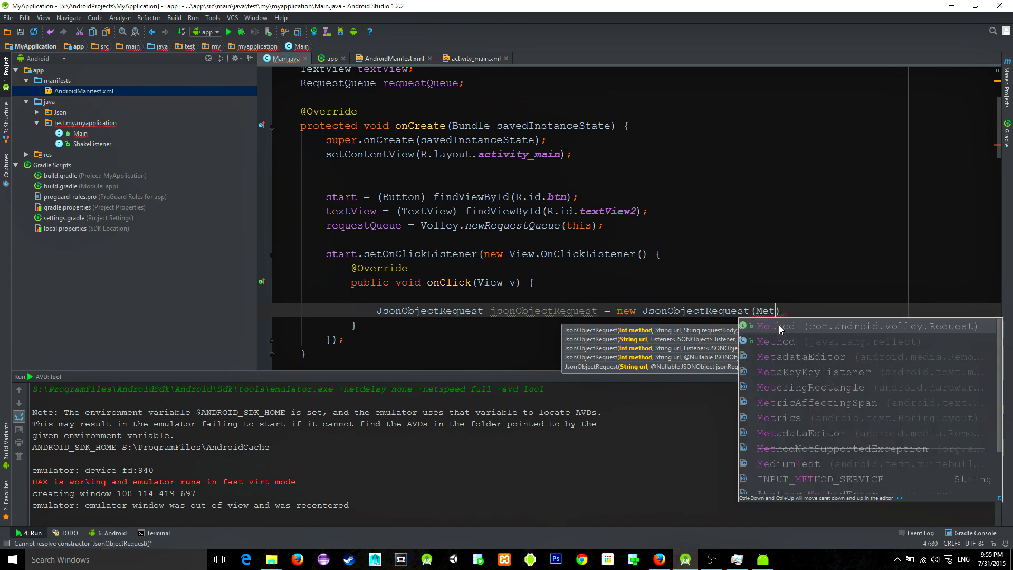
{"action": "type", "text": "Request.Method.GET,"}
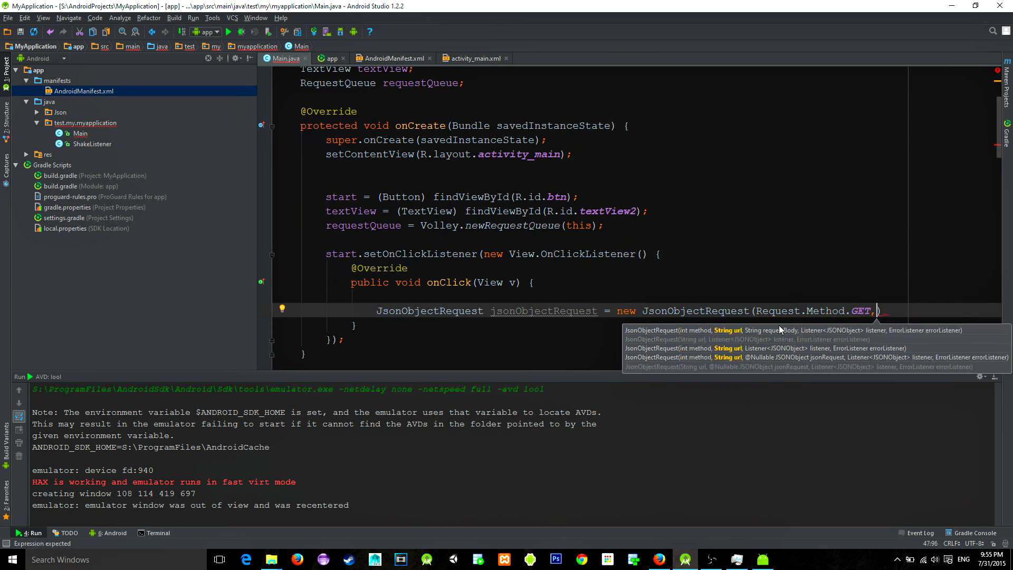
{"action": "type", "text": "\"http://192.168.1.71/lol/test.json\""}
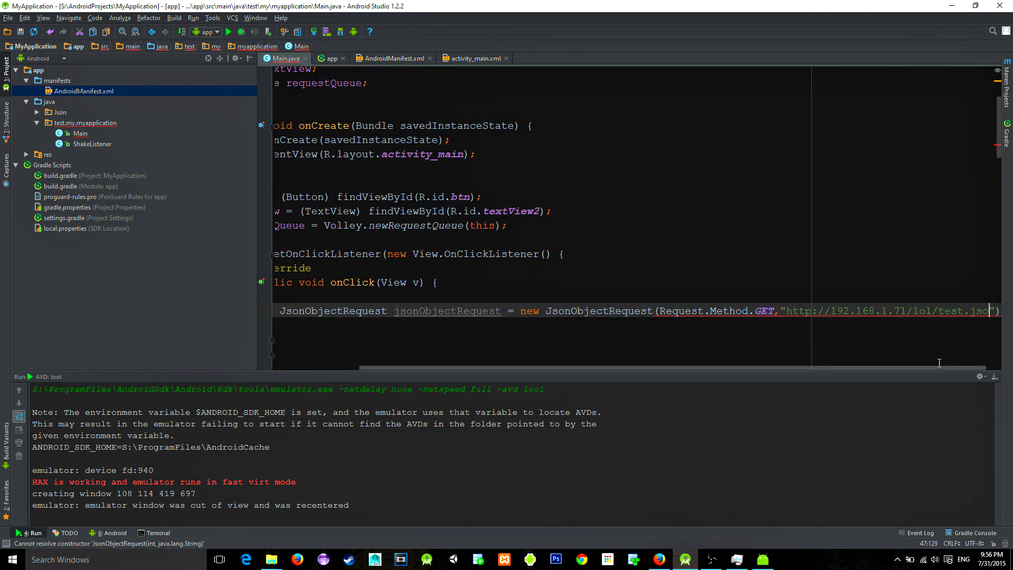
{"action": "type", "text": "."}
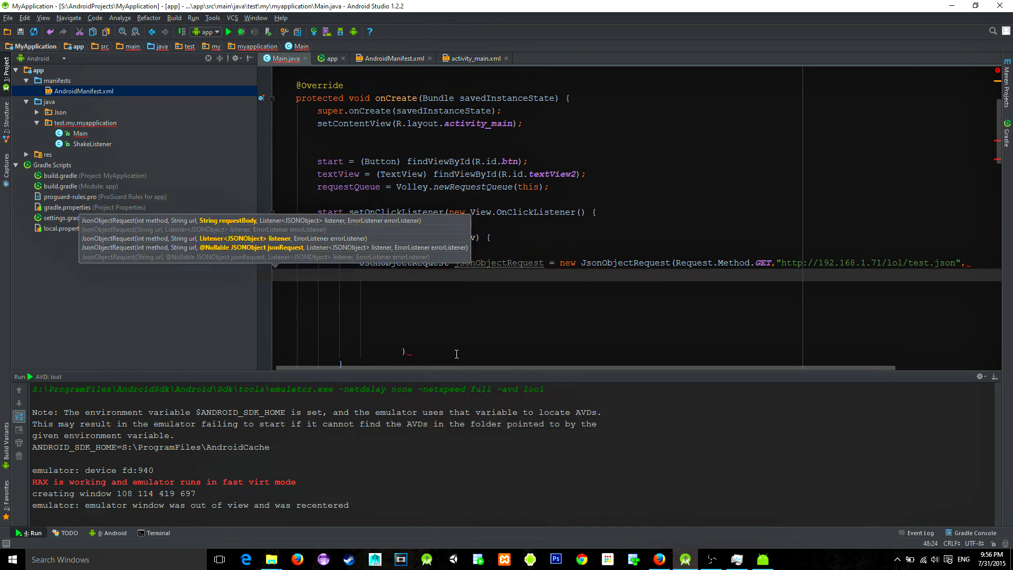
- Add new Response.Listener and new Response.ErrorListener arguments to the request
{"action": "type", "text": "new"}
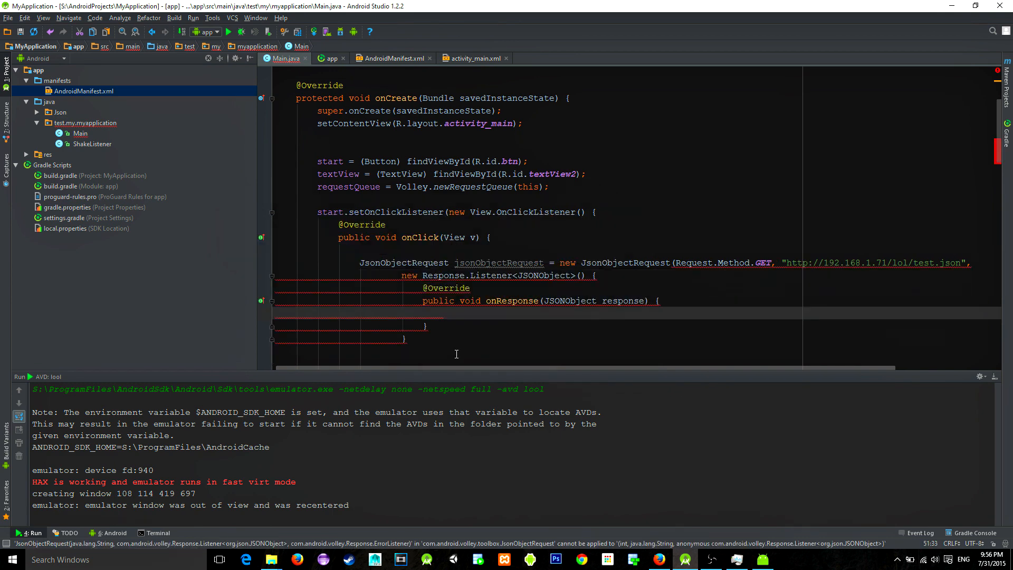
{"action": "scroll", "scroll_direction": "down", "scroll_amount": 3}
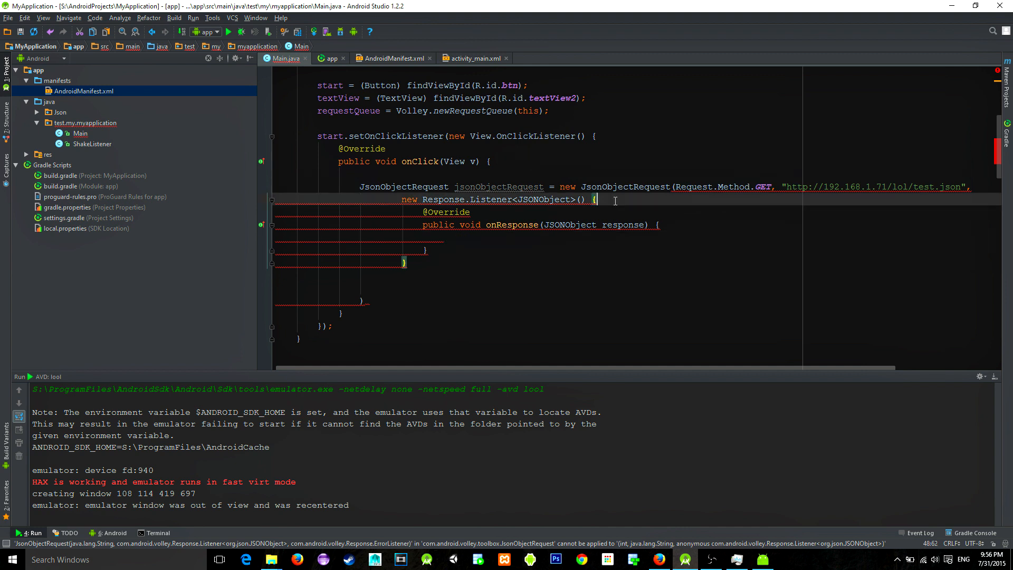
{"action": "mouse_move", "coordinate": [479, 265]}
{"action": "type", "text": ","}
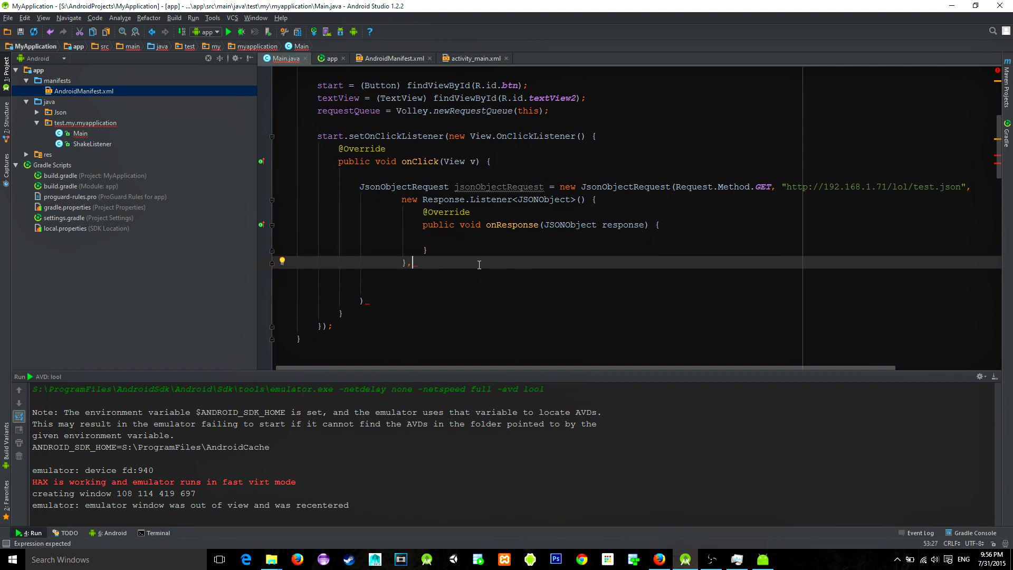
{"action": "key", "text": "Enter"}
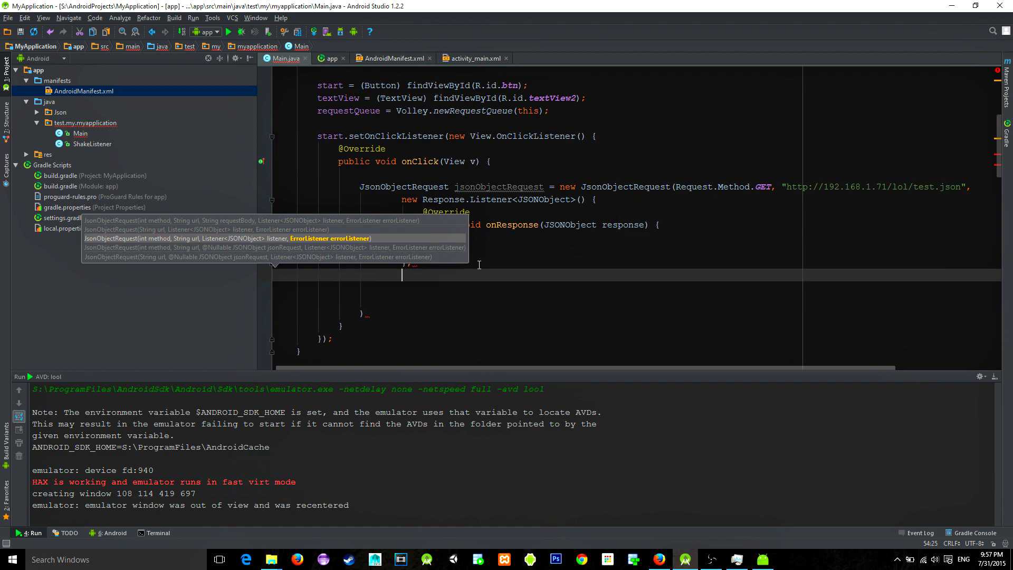
{"action": "type", "text": "new"}
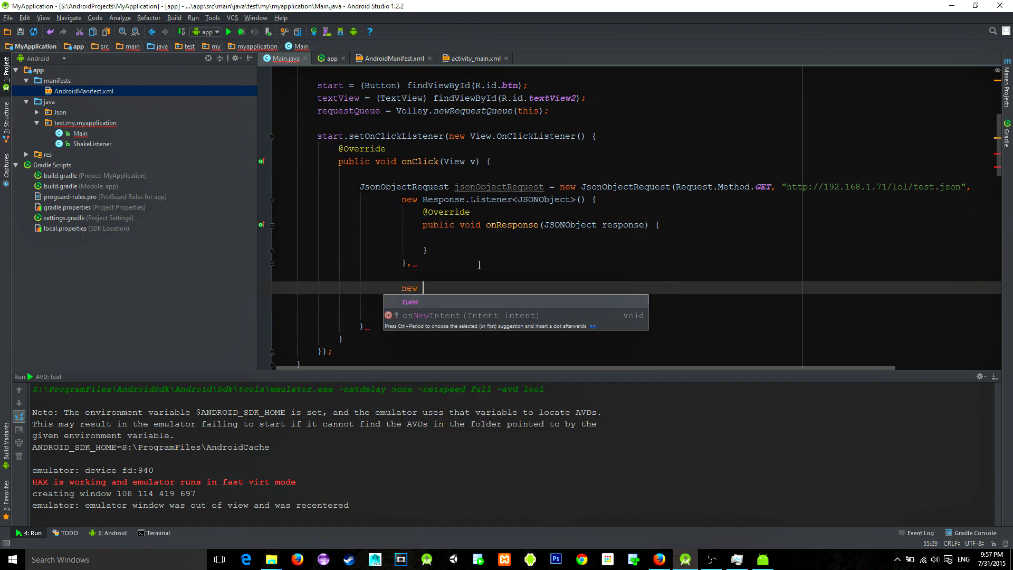
{"action": "type", "text": "ErrorListener() {"}
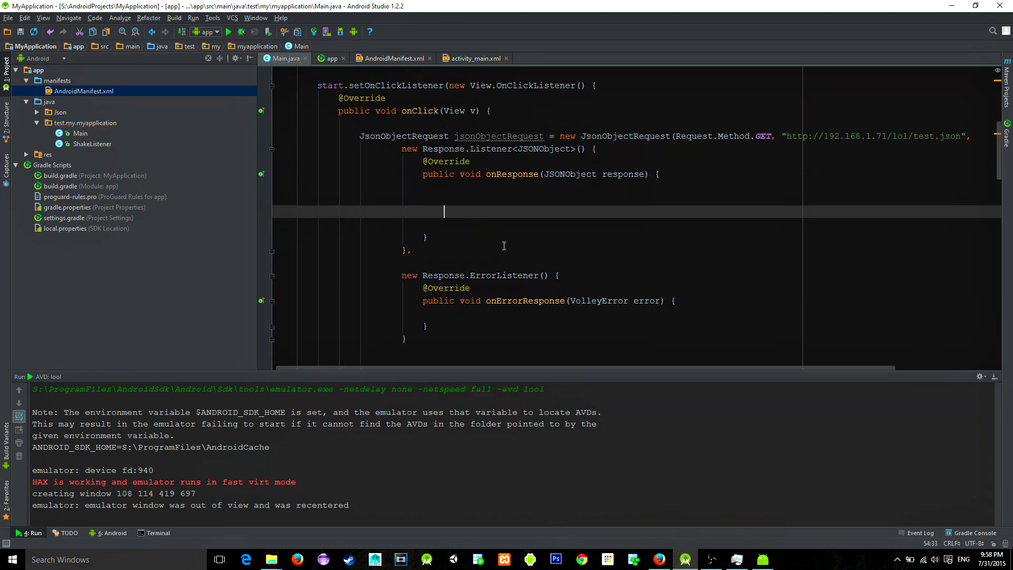
- In onResponse read JSONArray jsonArray = response.getJSONArray("students") inside a try/catch
{"action": "type", "text": "JSONArray"}
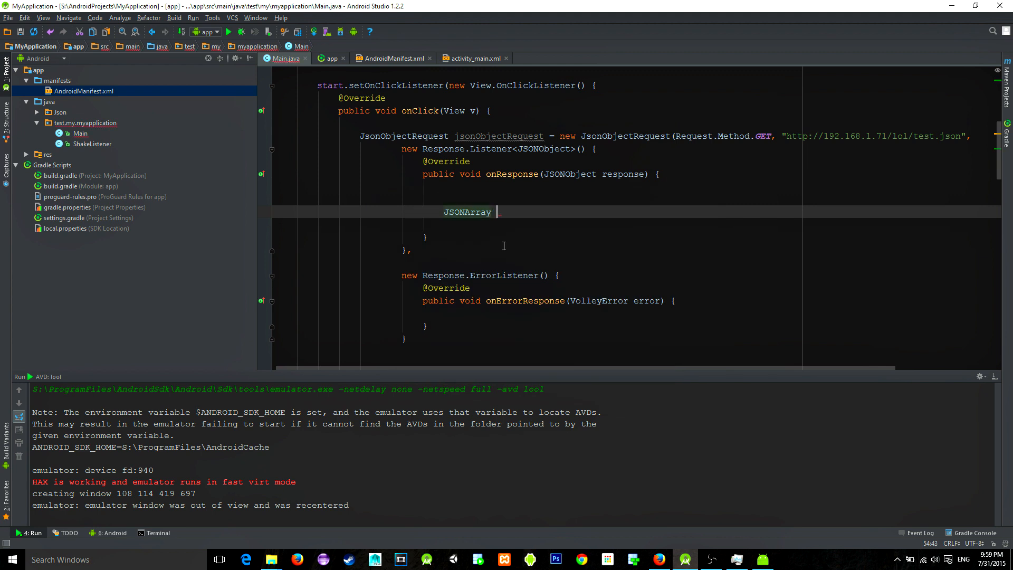
{"action": "type", "text": "jsonArray ="}
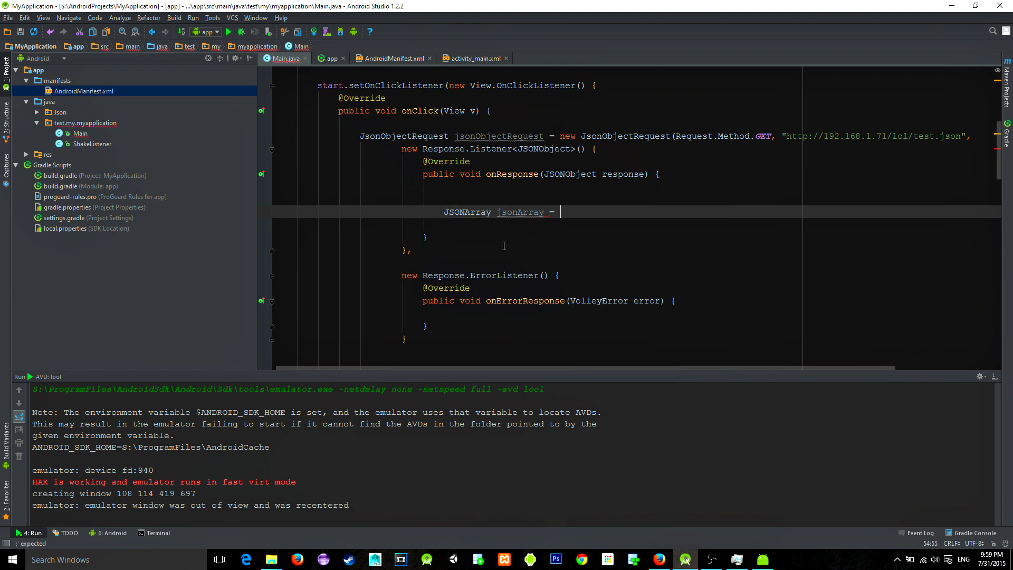
{"action": "type", "text": "response.getJSONArray(\"S"}
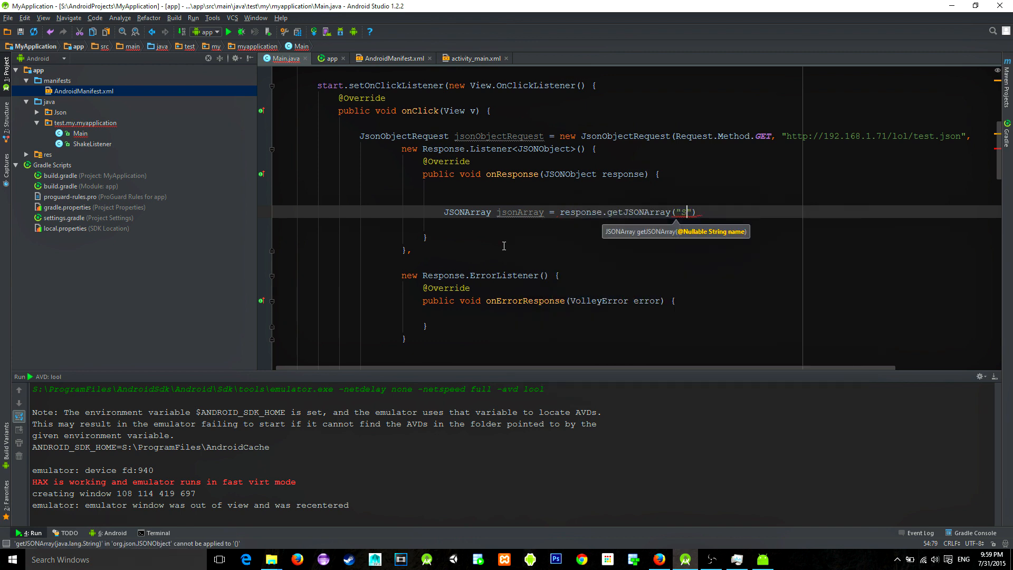
{"action": "type", "text": "st"}
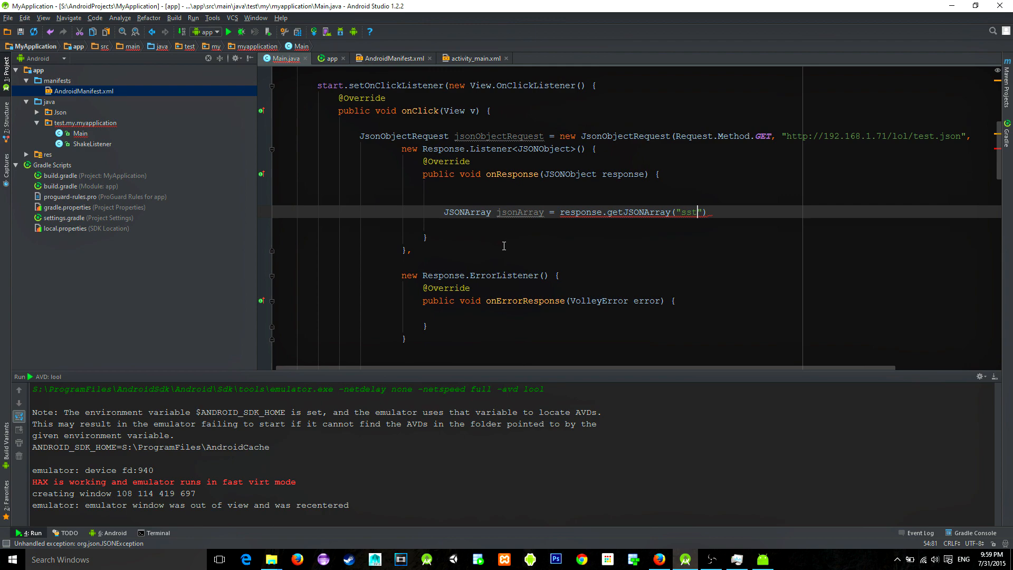
{"action": "type", "text": "students"}
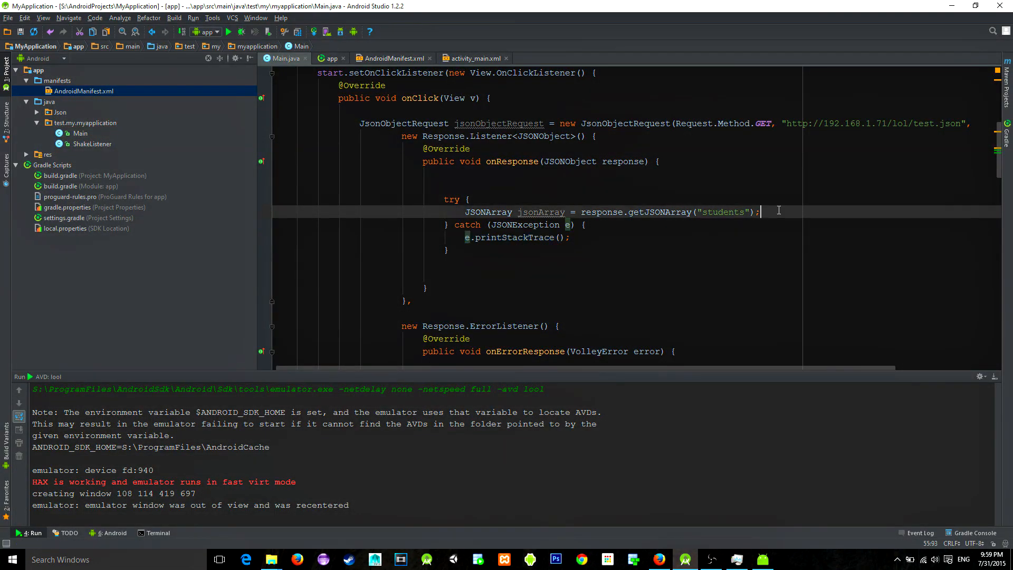
- Loop for(int i = 0; i < jsonArray.length(); i++) extracting JSONObject student = jsonArray.getJSONObject(i)
{"action": "type", "text": "for ("}
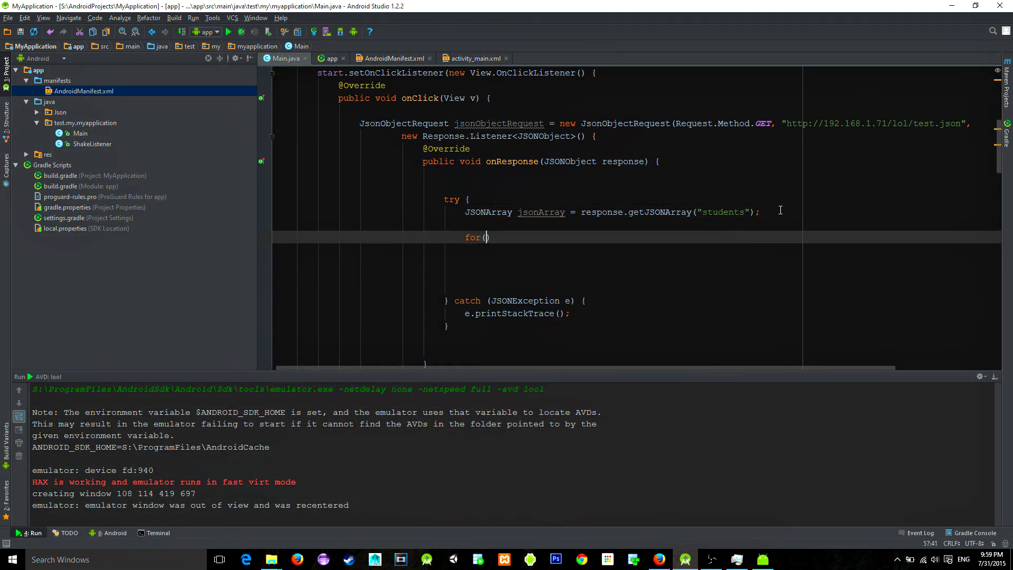
{"action": "type", "text": "int i = 0 ; i < jsonArray"}
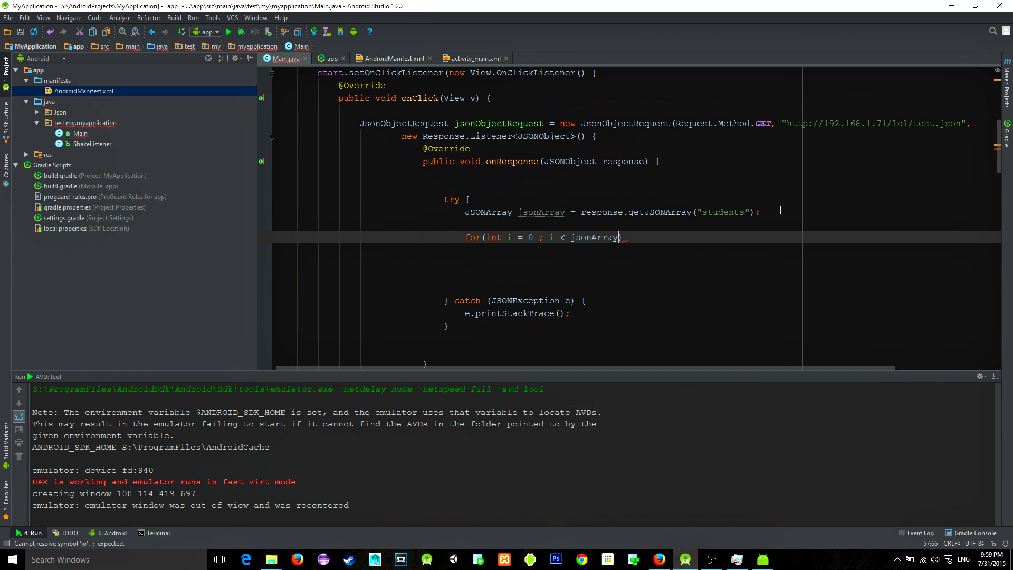
{"action": "type", "text": ".length();i++)"}
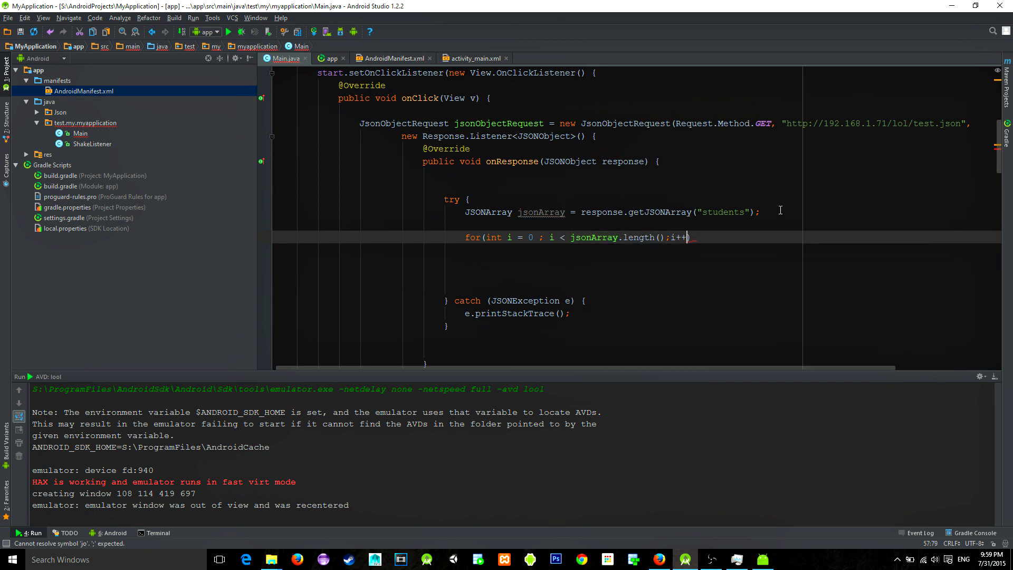
{"action": "type", "text": "{"}
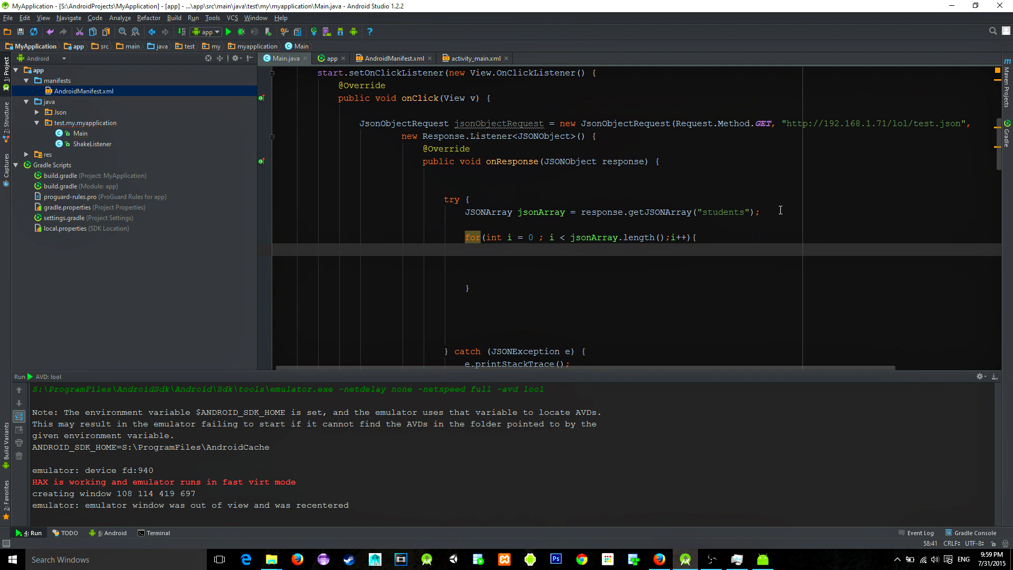
{"action": "type", "text": "Jsob"}
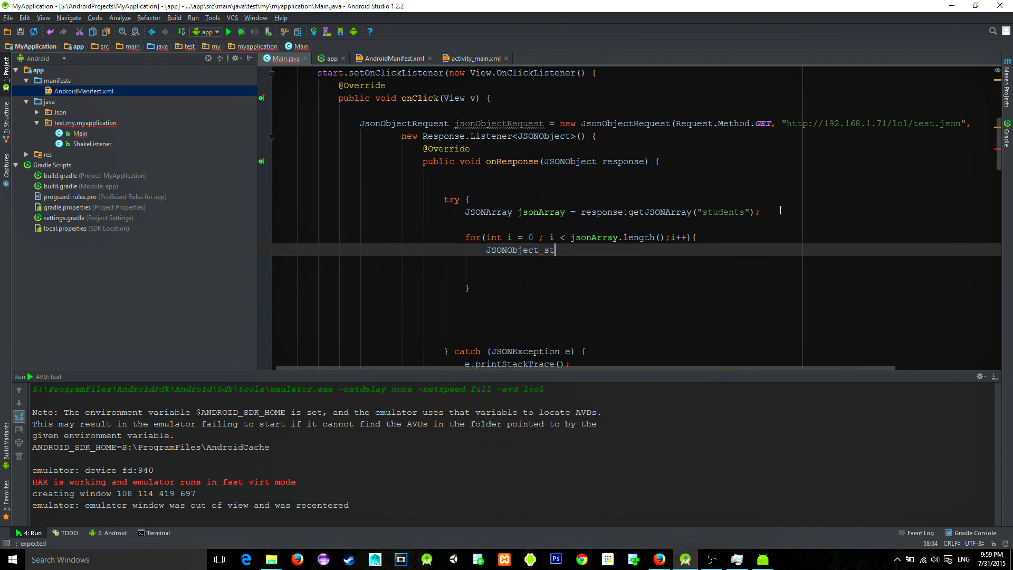
{"action": "type", "text": "udent = jsonArray.getJSONObject(i"}
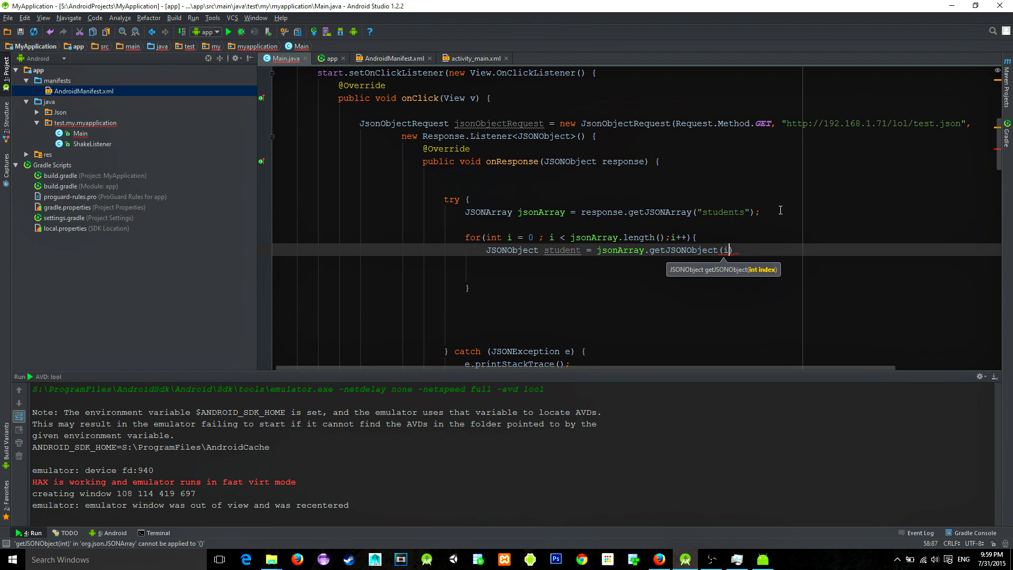
{"action": "type", "text": ");"}
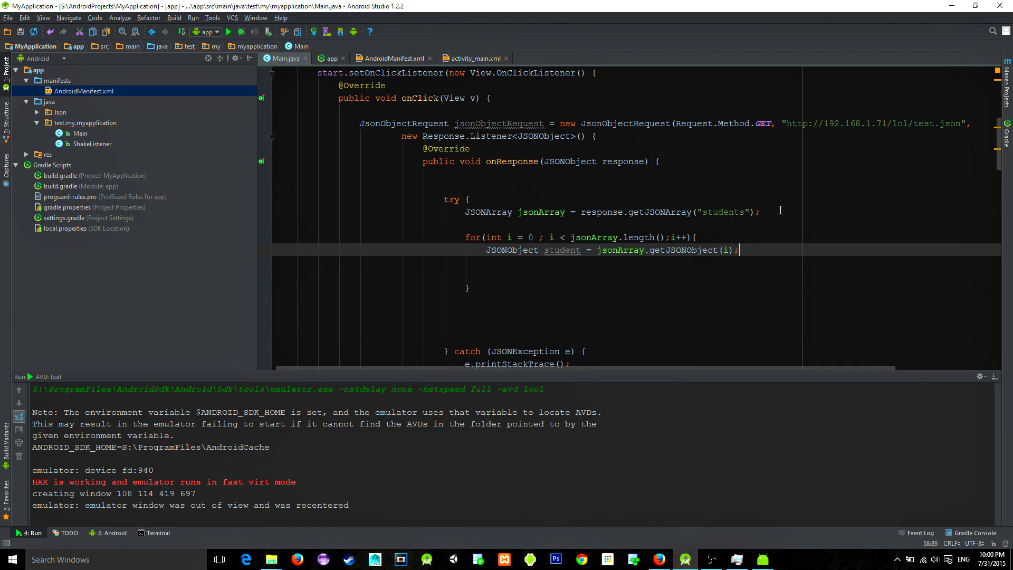
{"action": "left_click", "coordinate": [660, 559]}
{"action": "type", "text": "String firstna"}
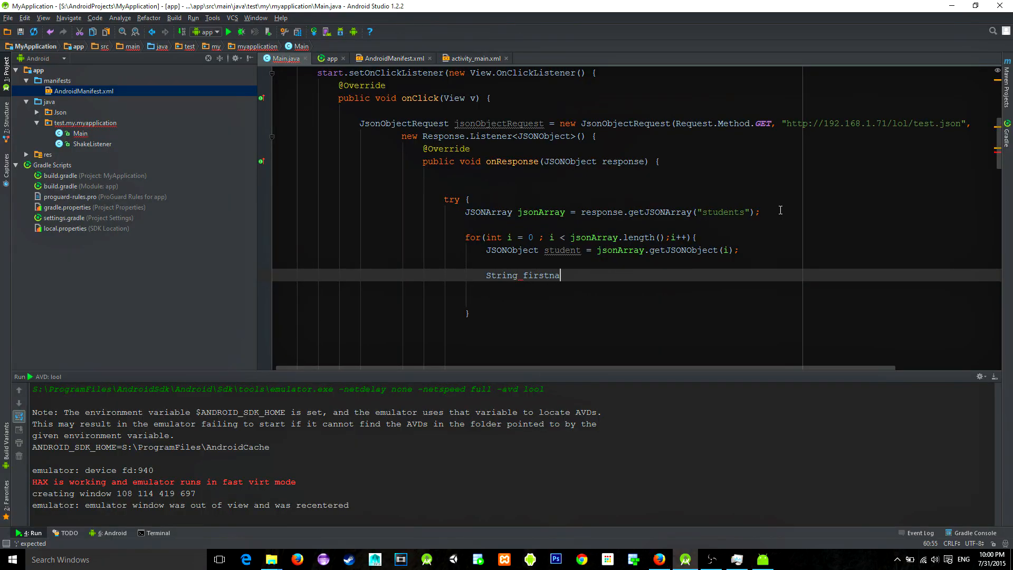
- Read String firstname, lastname and age from student.getString(...)
{"action": "type", "text": "me = student.getString(\""}
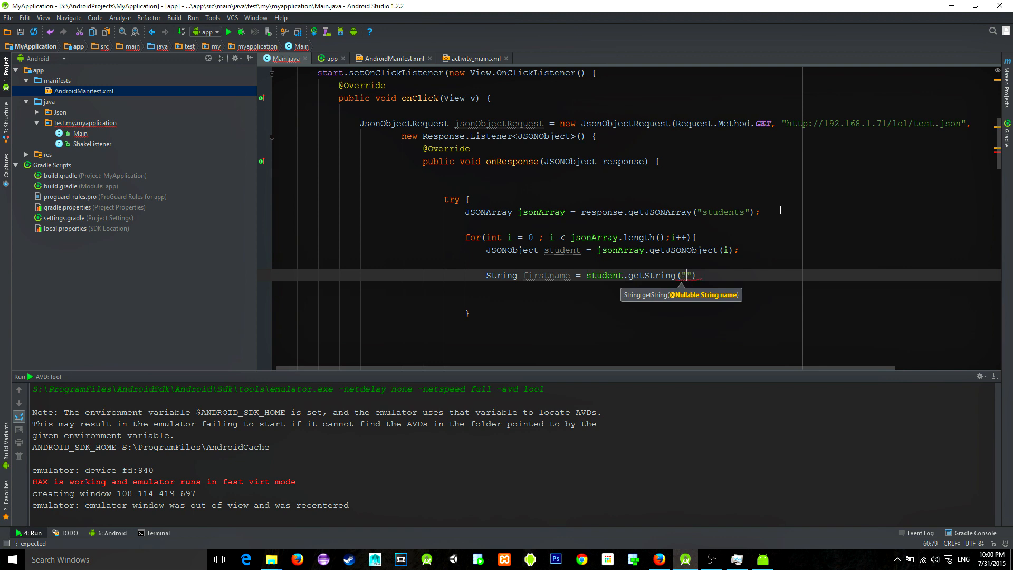
{"action": "type", "text": "firstname\");"}
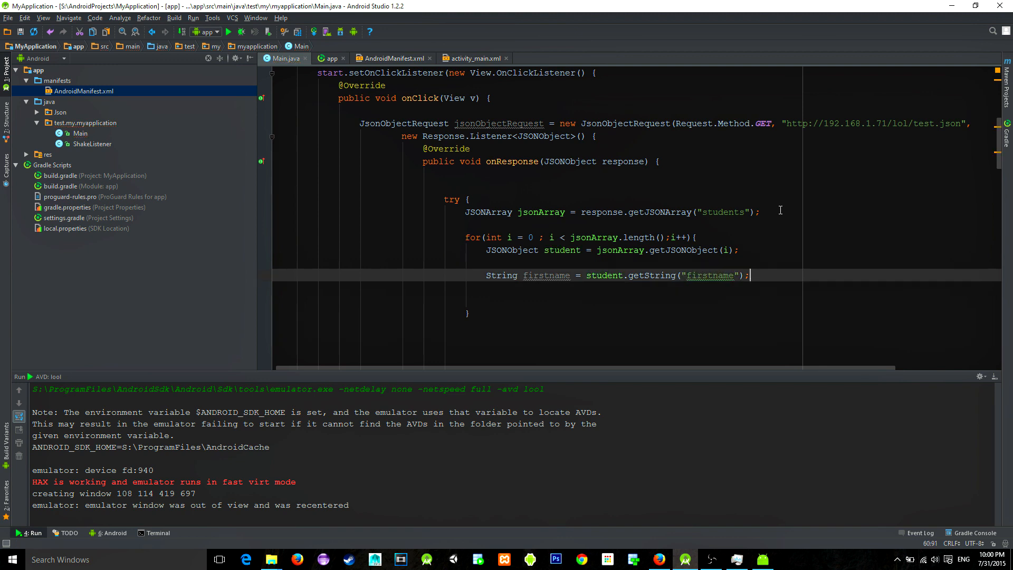
{"action": "type", "text": "String last"}
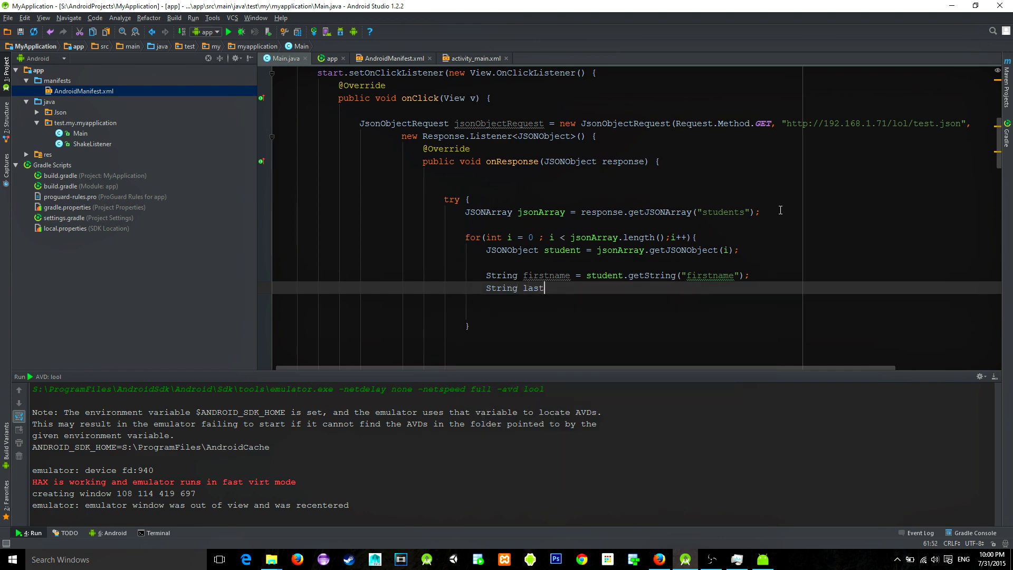
{"action": "type", "text": "name = student."}
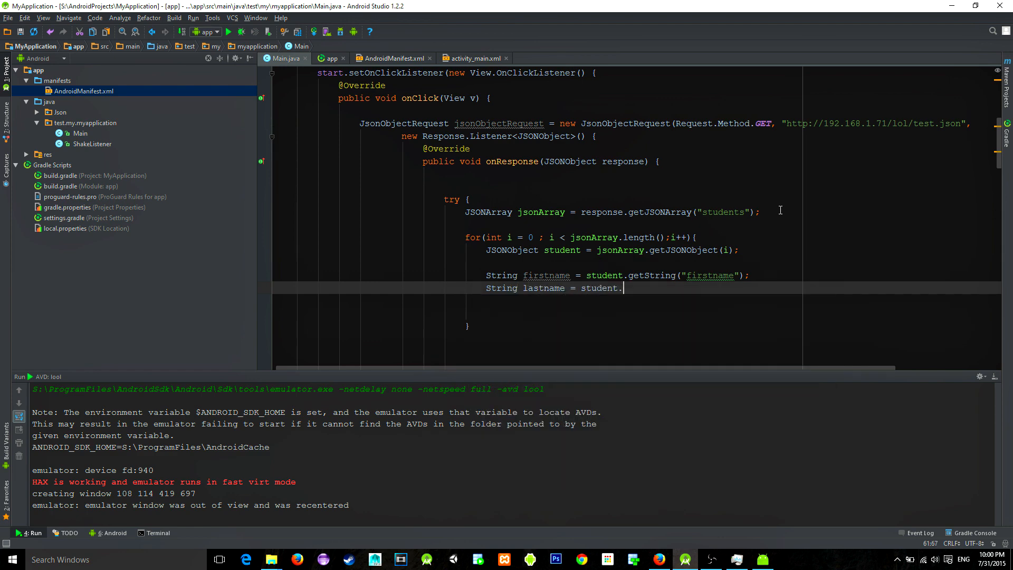
{"action": "type", "text": "getString(\"lastn\")"}
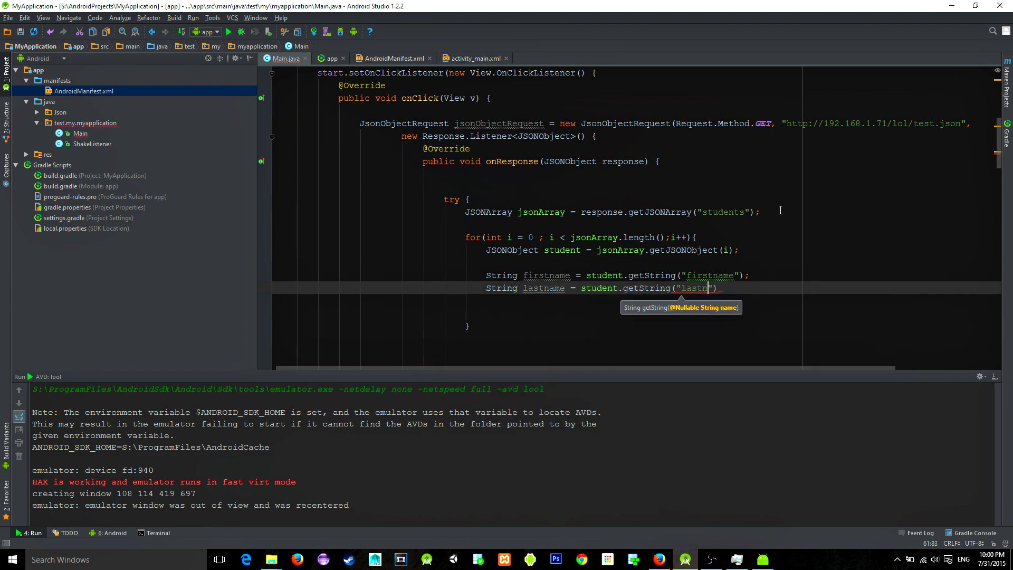
{"action": "type", "text": "String age ="}
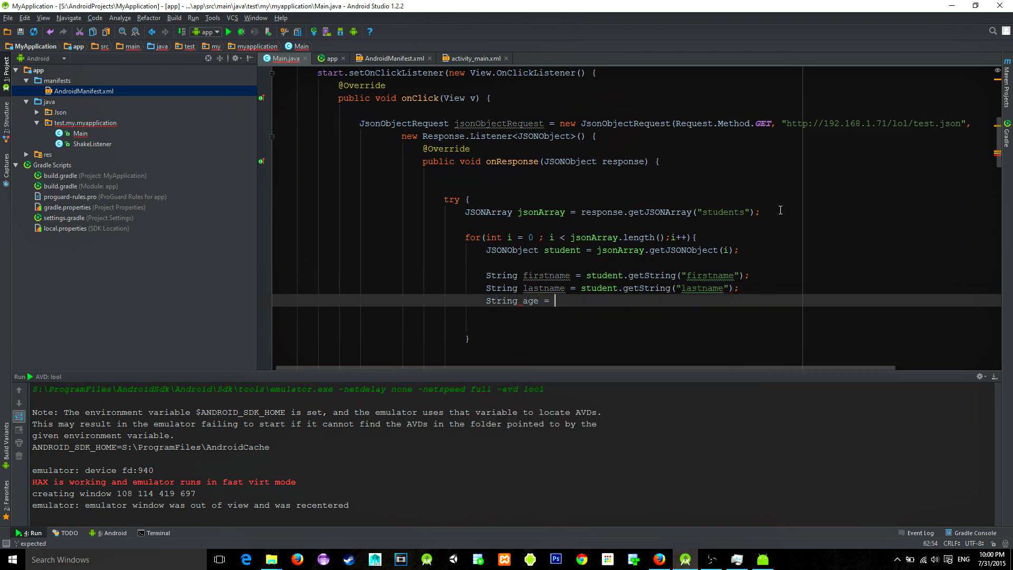
{"action": "type", "text": "student.get()"}
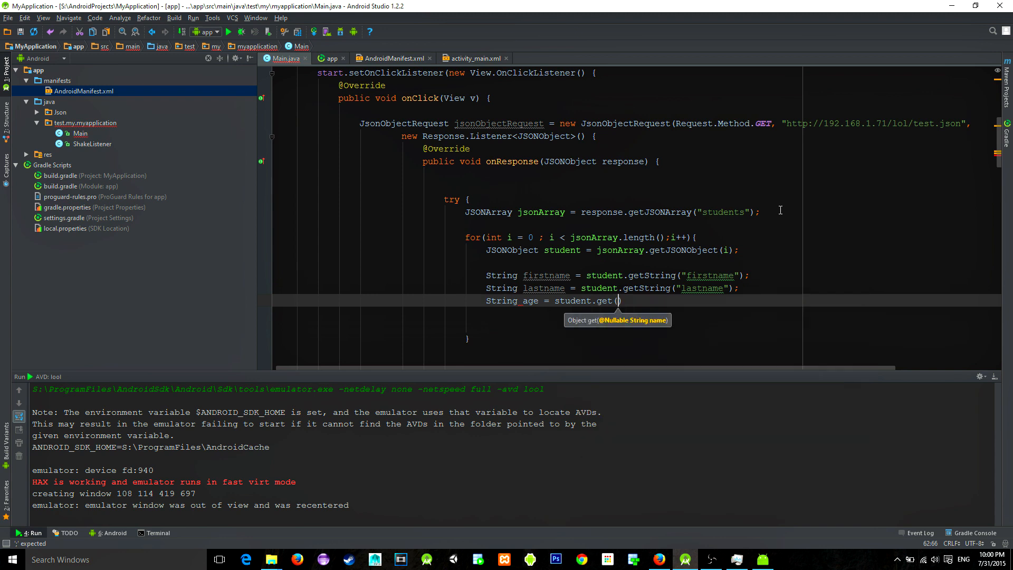
{"action": "type", "text": "s"}
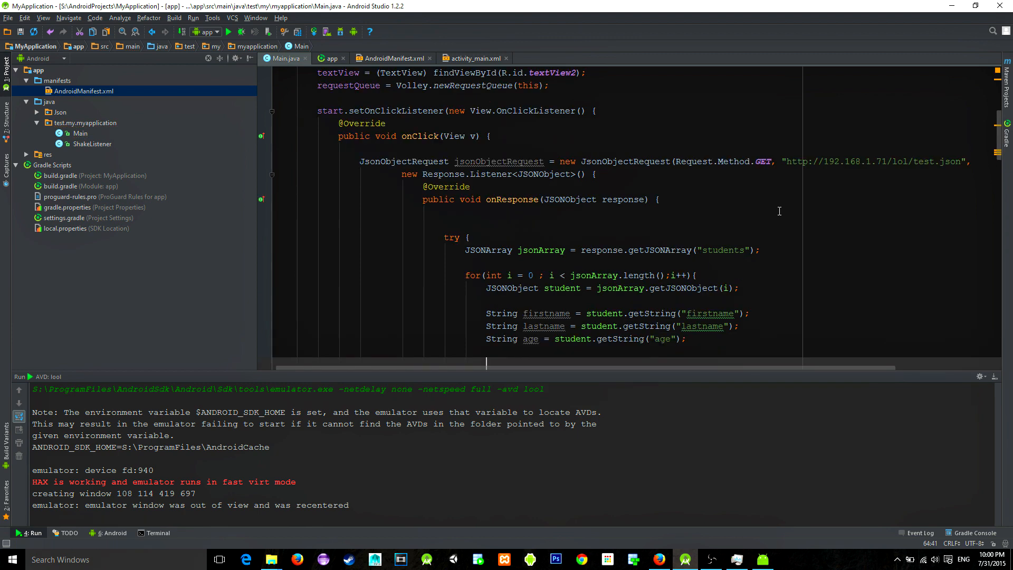
- Append firstname, lastname and age plus a newline to textView
{"action": "type", "text": "textView."}
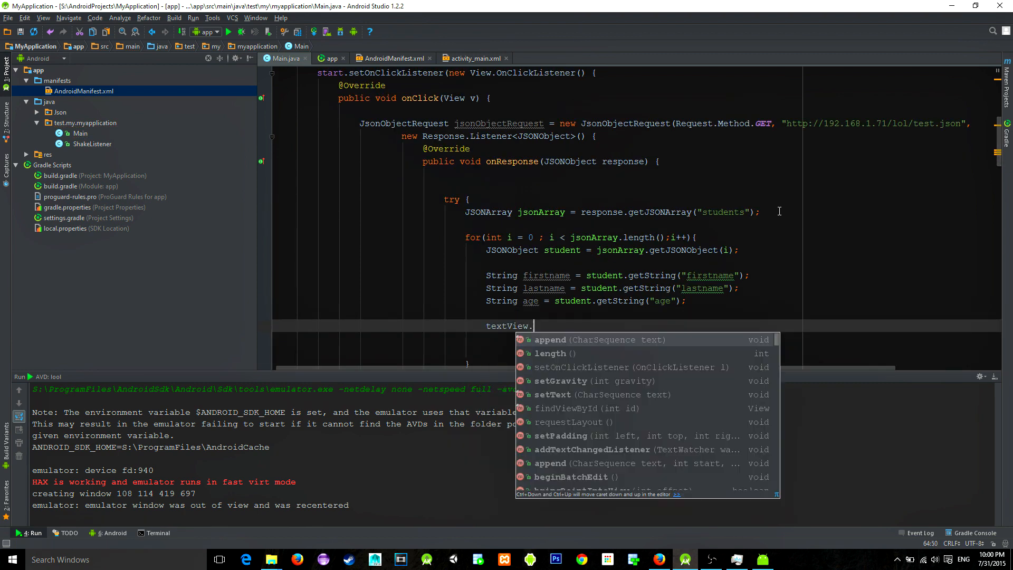
{"action": "type", "text": "append(fif"}
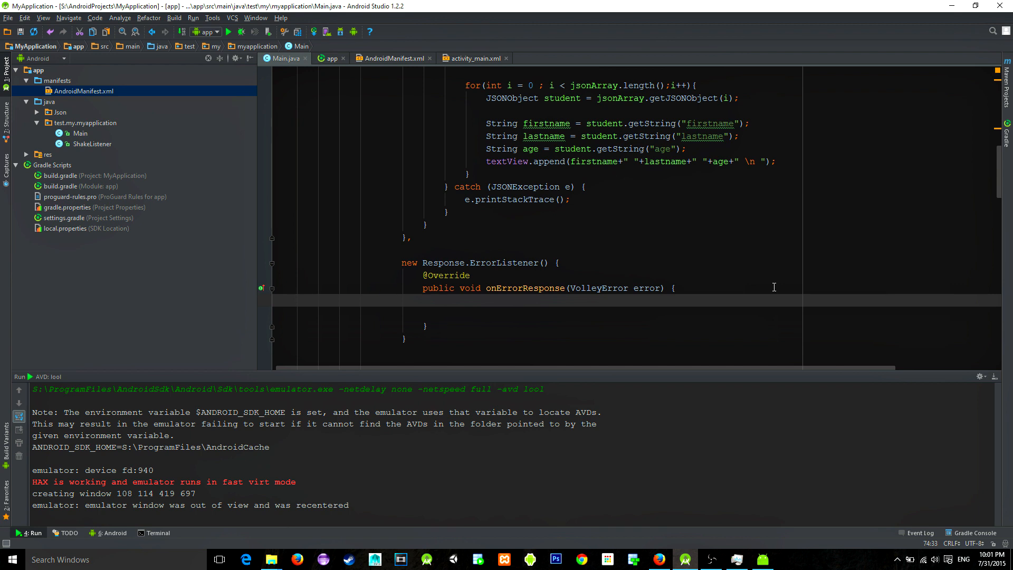
- Add Log.e("VOLLEY","ERROR") in onErrorResponse, queue jsonObjectRequest, and run the app in the emulator
{"action": "type", "text": "Log."}
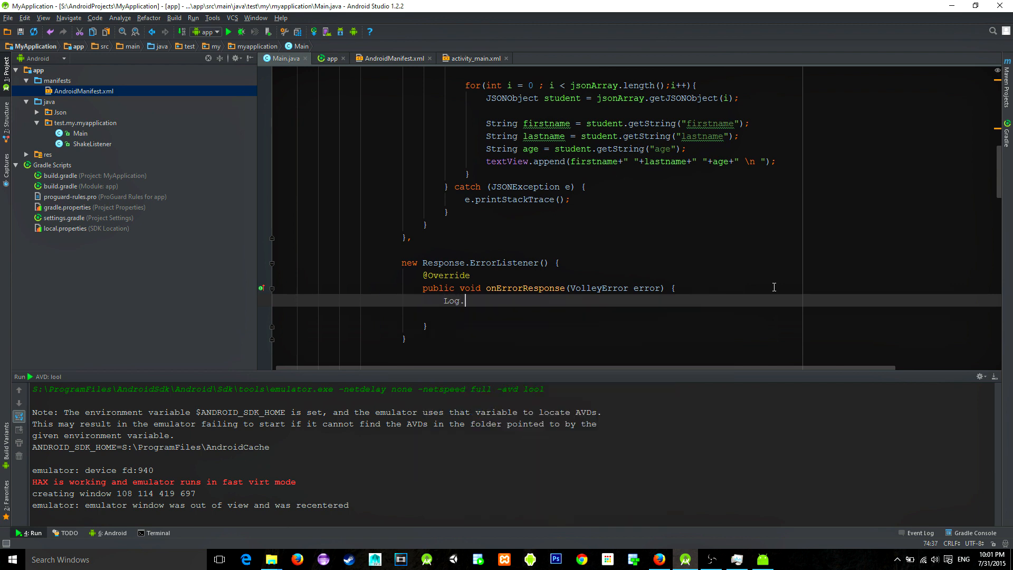
{"action": "type", "text": "e(\"VOLLEY\",\"ERROR\");"}
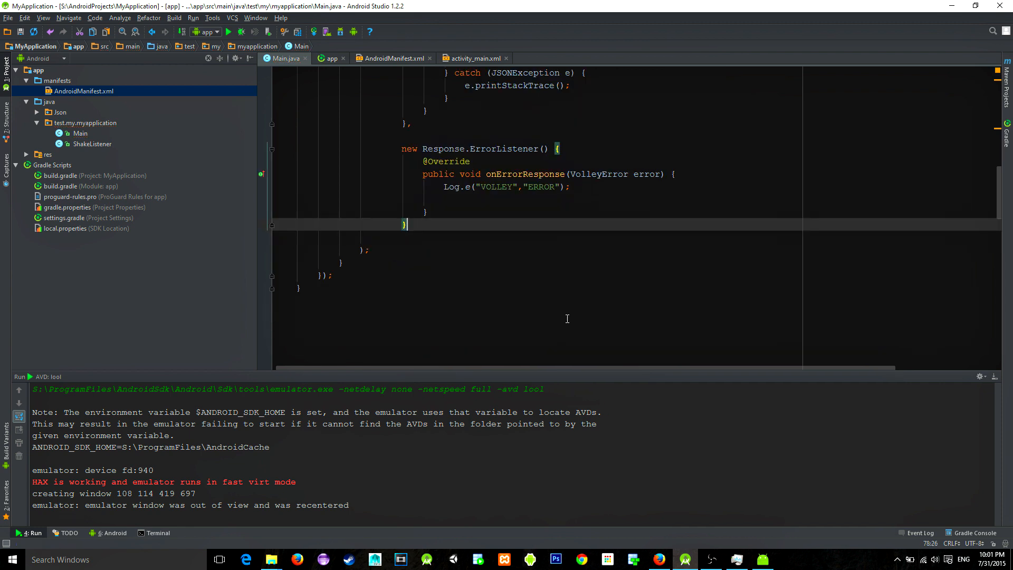
{"action": "type", "text": "requestQueue.a"}
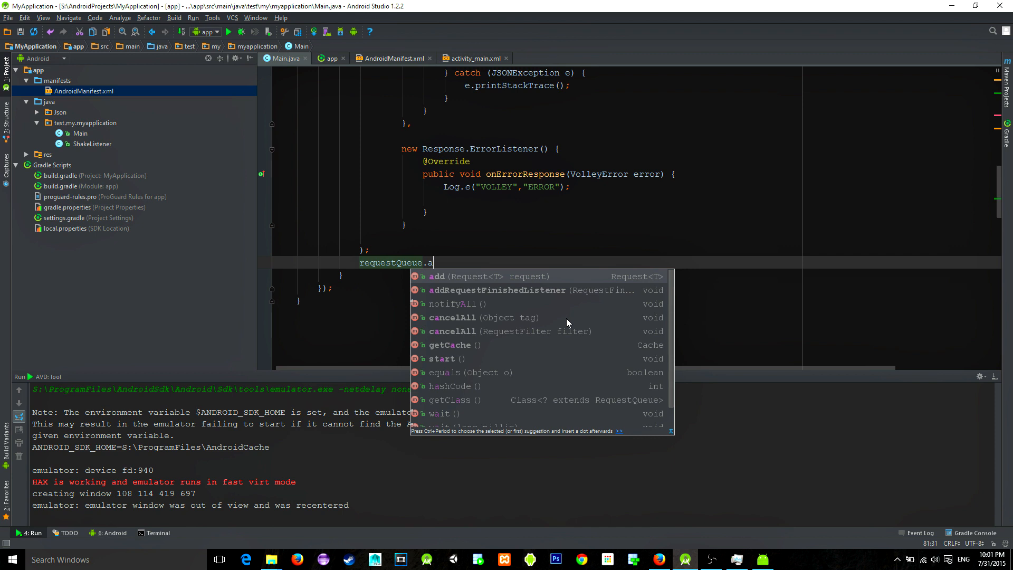
{"action": "left_click", "coordinate": [437, 277]}
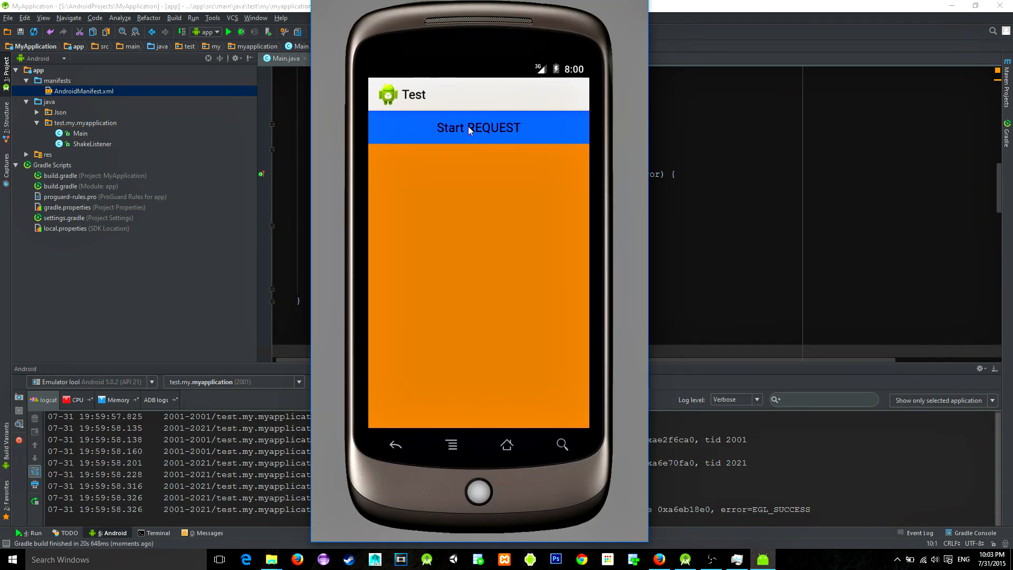
- Tap Start REQUEST so Mark Solomon 20, John Lesley 21 and Ema Silvester 22 are listed
{"action": "left_click", "coordinate": [478, 128]}
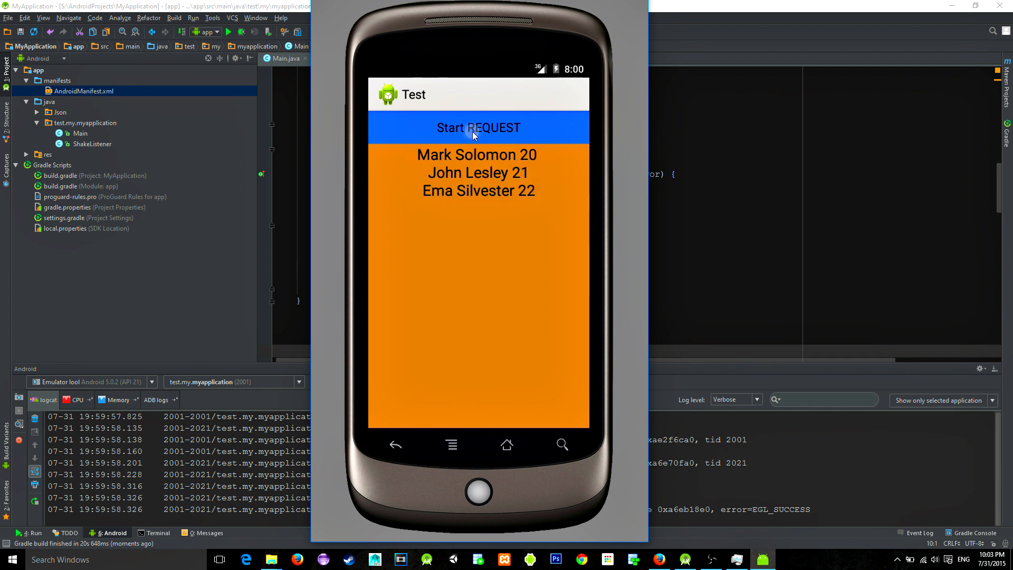